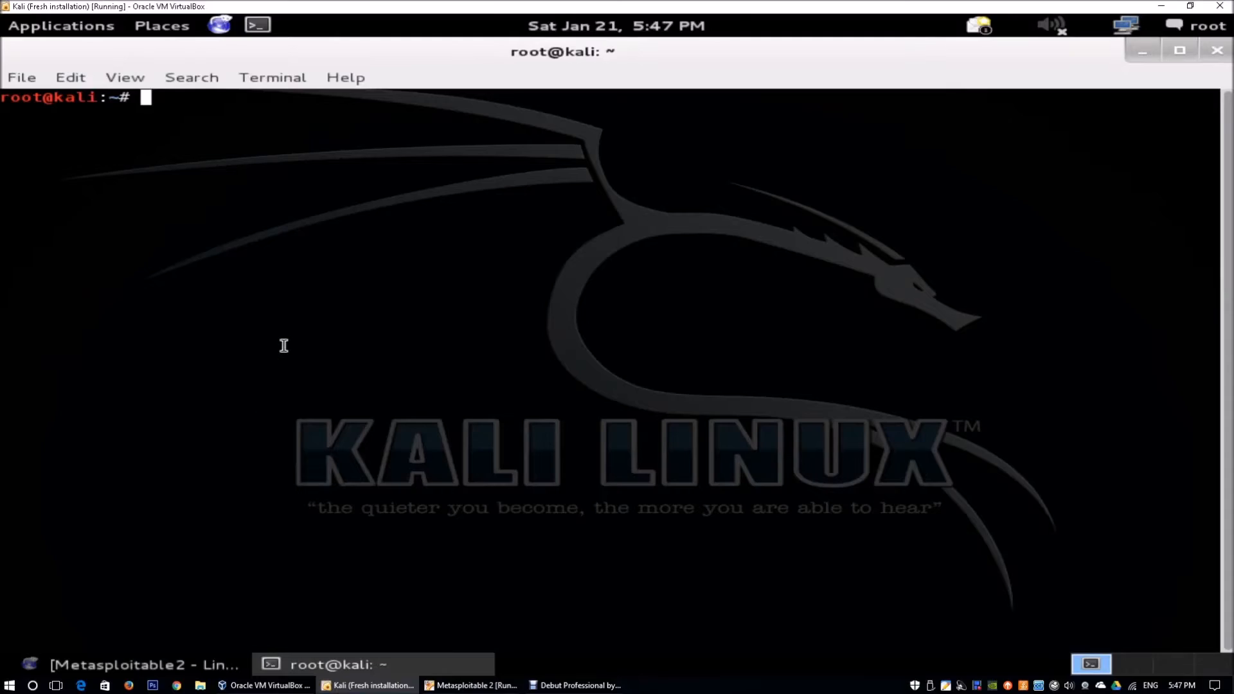
mouse_move(315, 313)
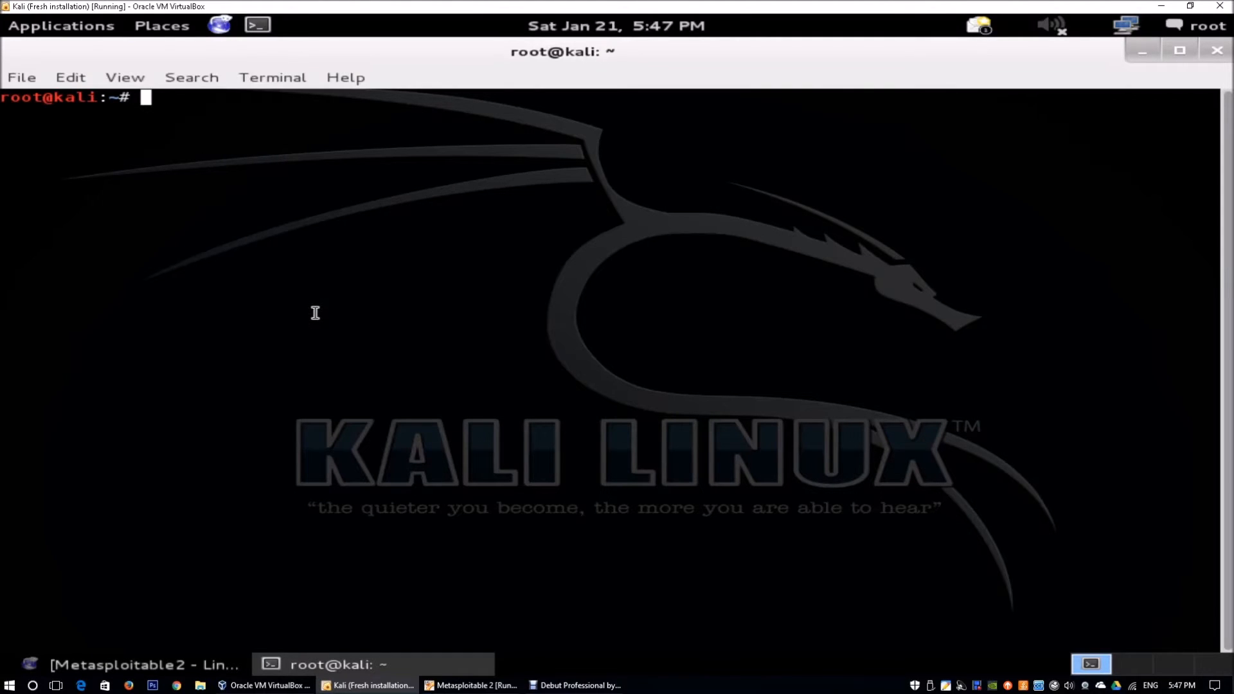
Step: Launch WebScarab from the Kali terminal with the webscarab command
type("webscarab")
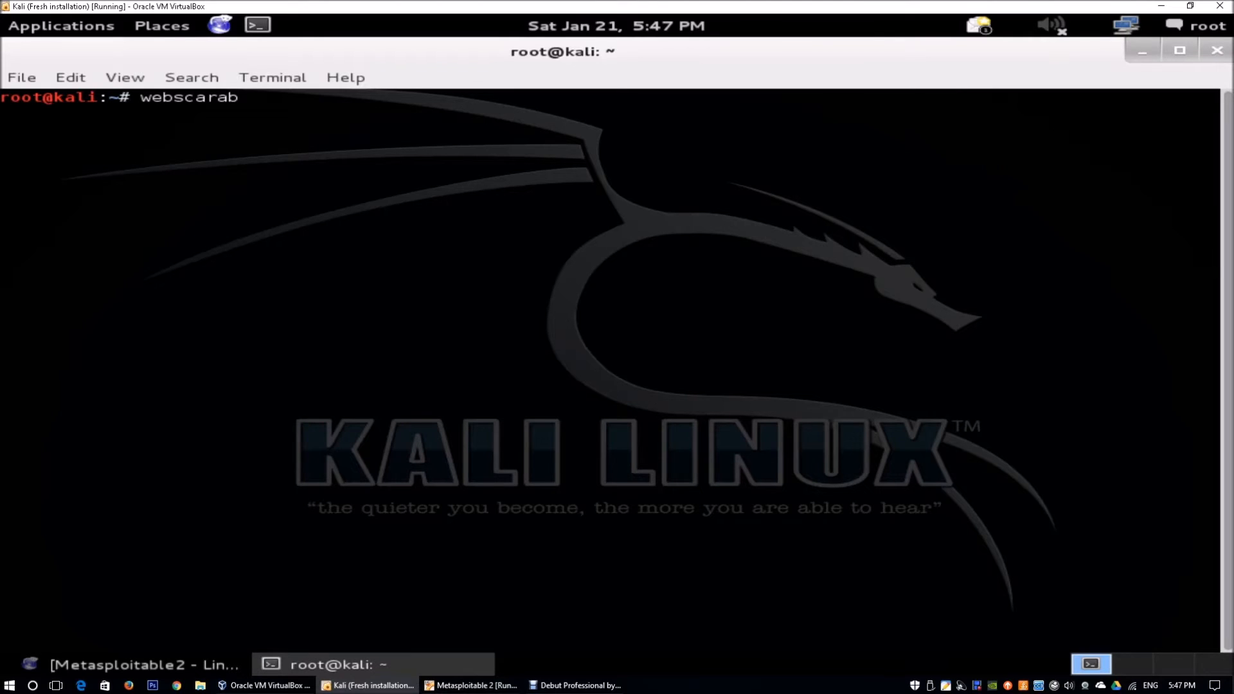
key("Return")
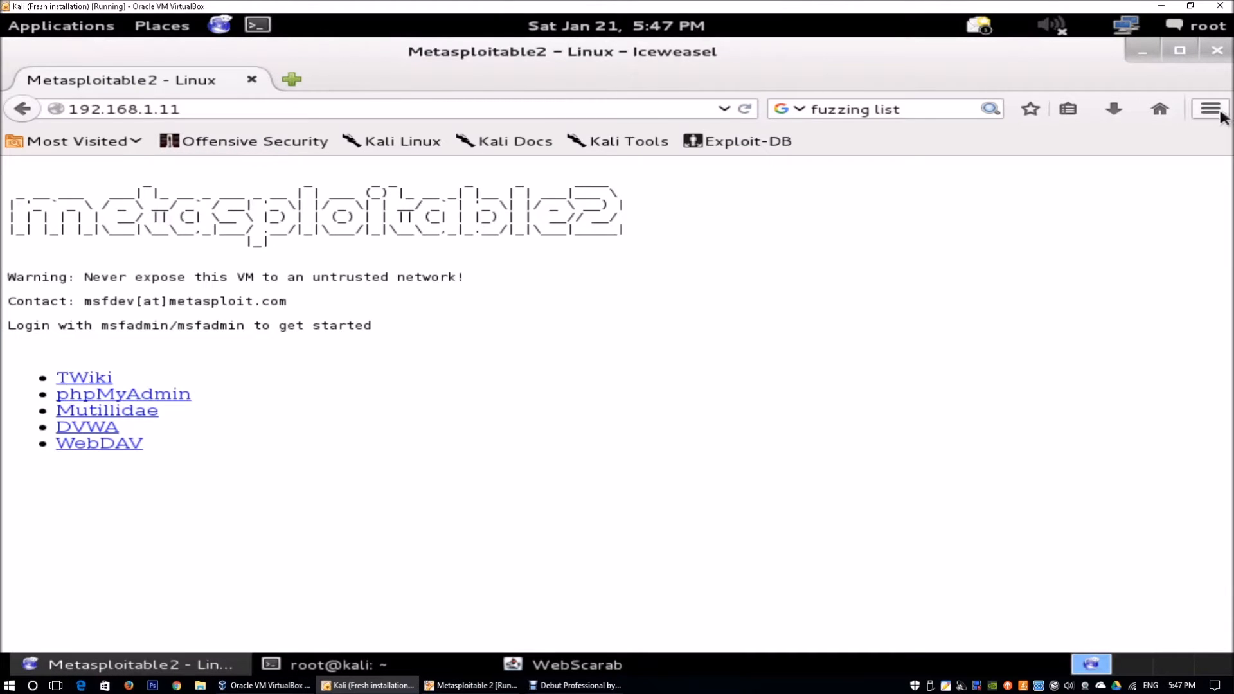
Step: Set Iceweasel to use a manual HTTP proxy at 127.0.0.1 port 8008 and close the preferences
left_click(1209, 108)
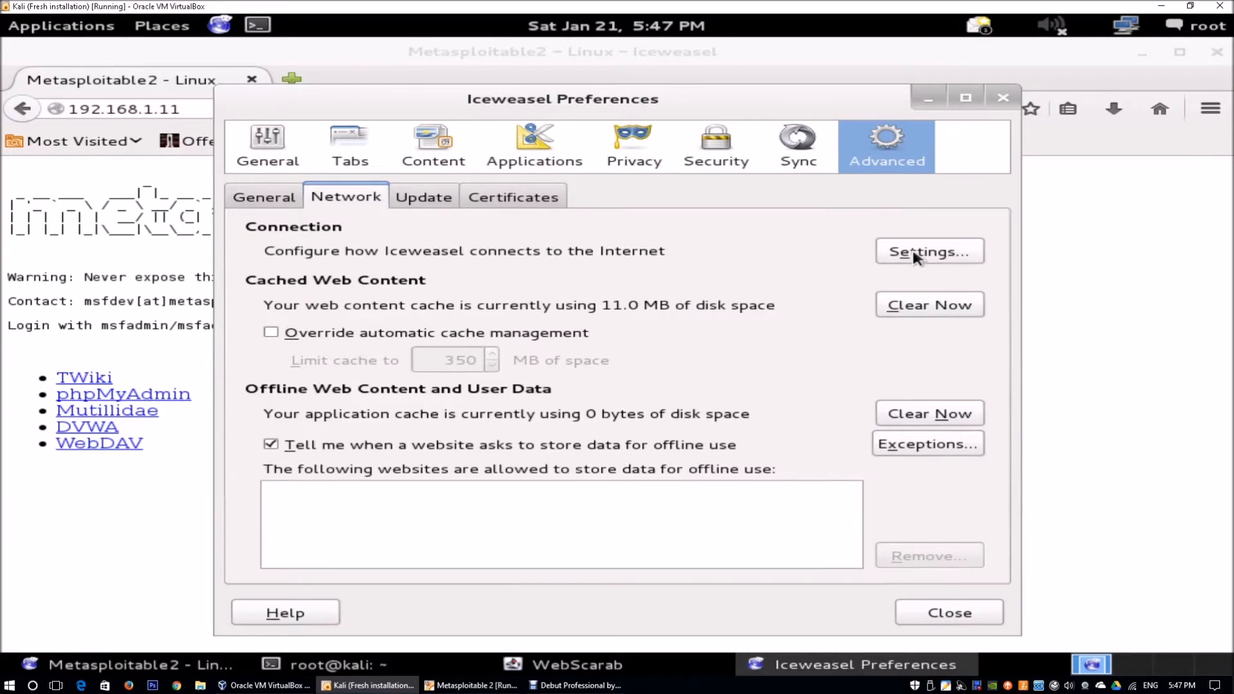
left_click(928, 251)
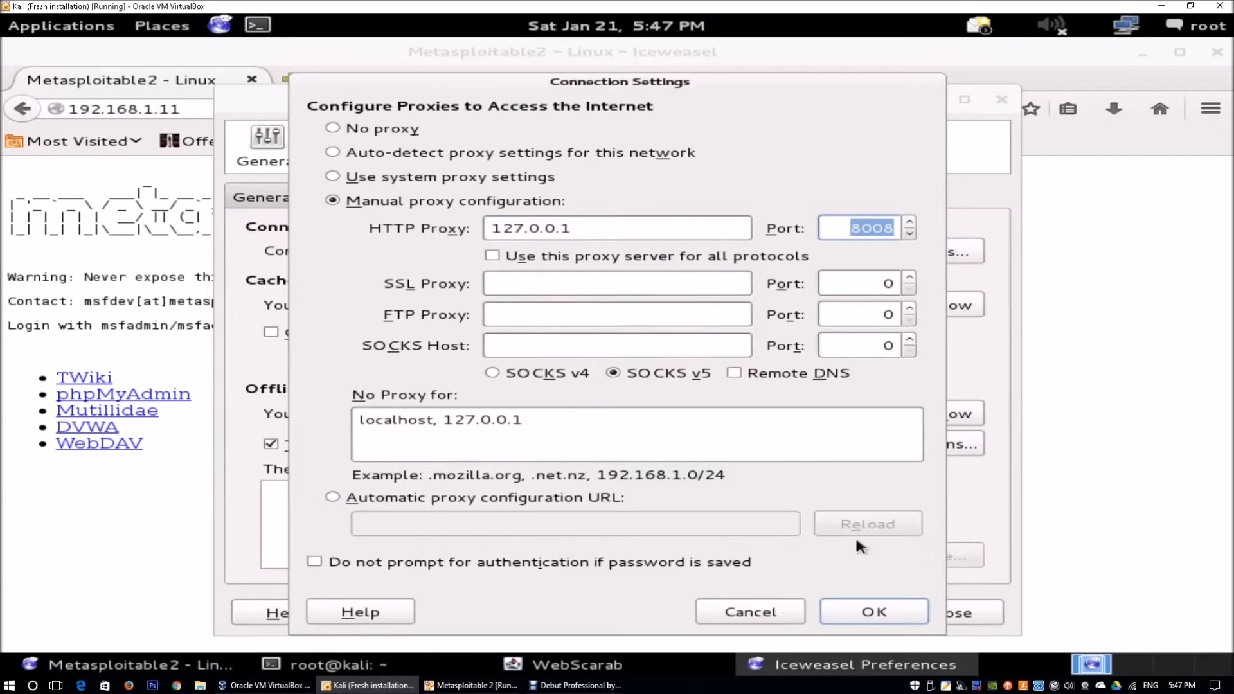
left_click(873, 611)
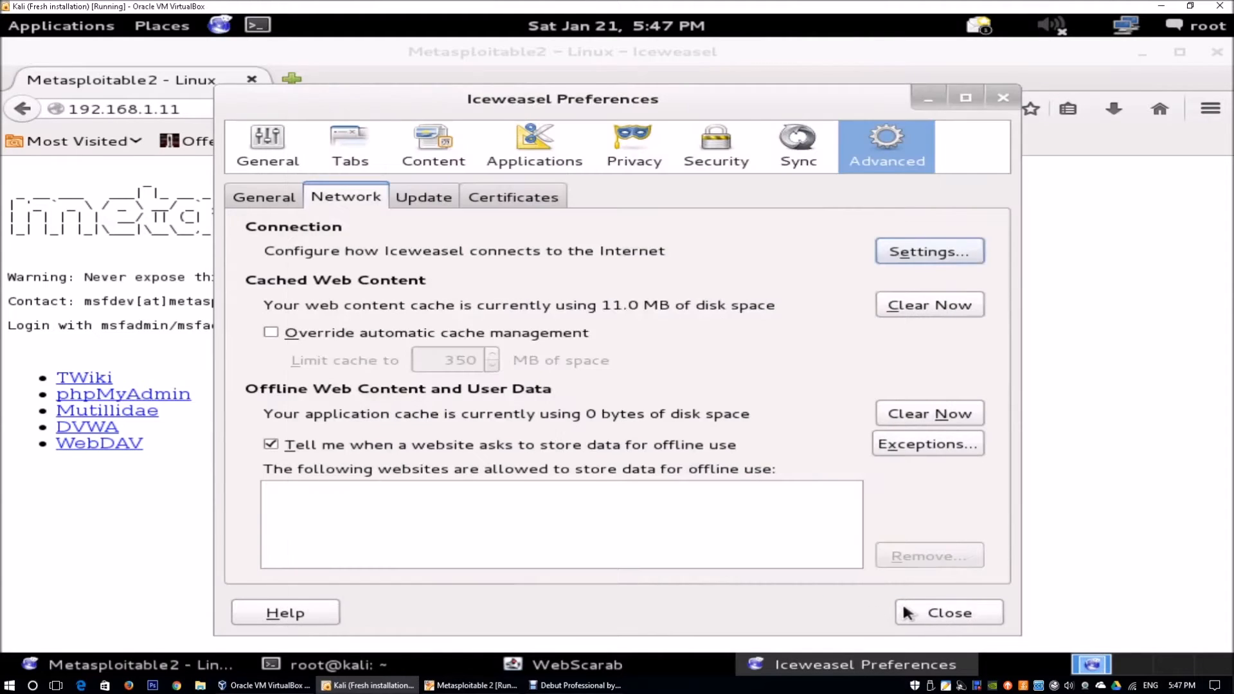
left_click(947, 611)
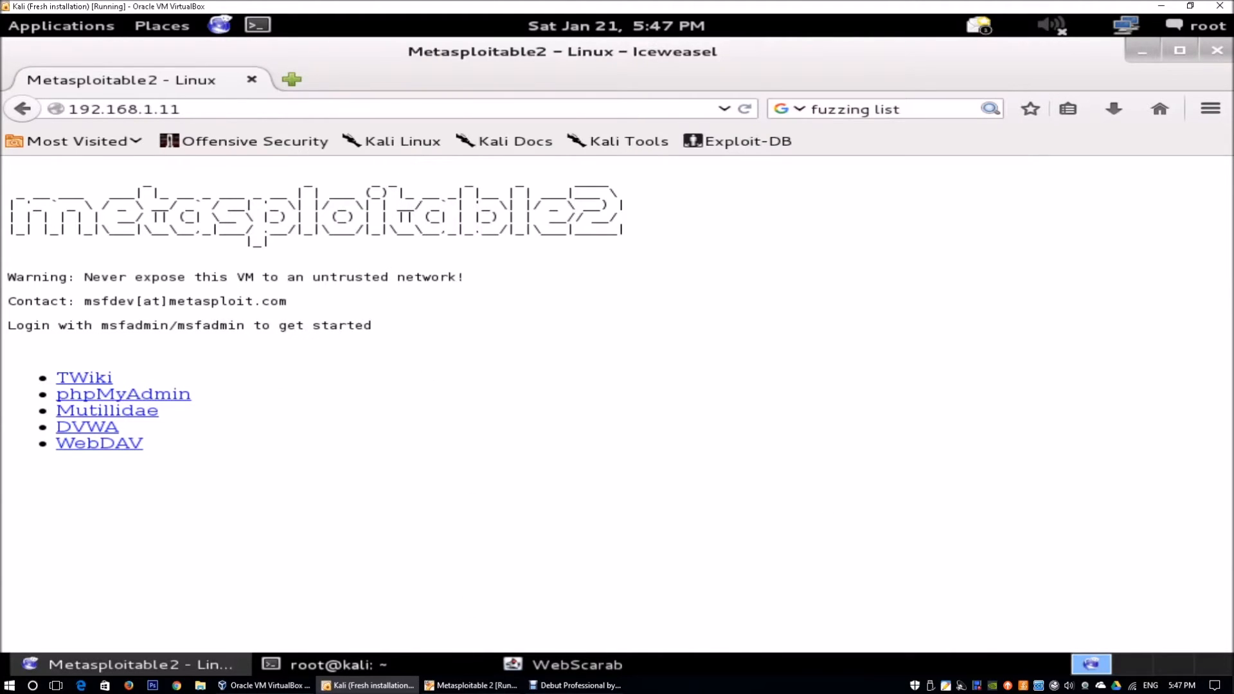
Step: Reload the Metasploitable2 page so its request is captured through the WebScarab proxy
left_click(576, 665)
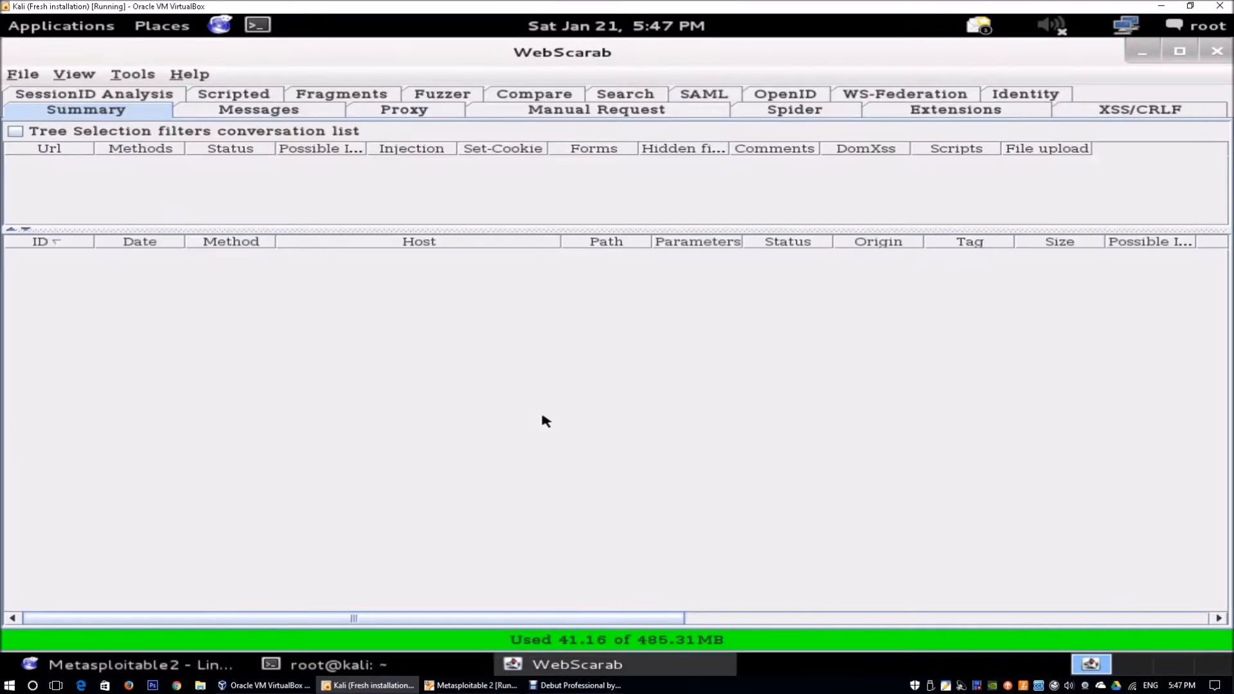
mouse_move(444, 162)
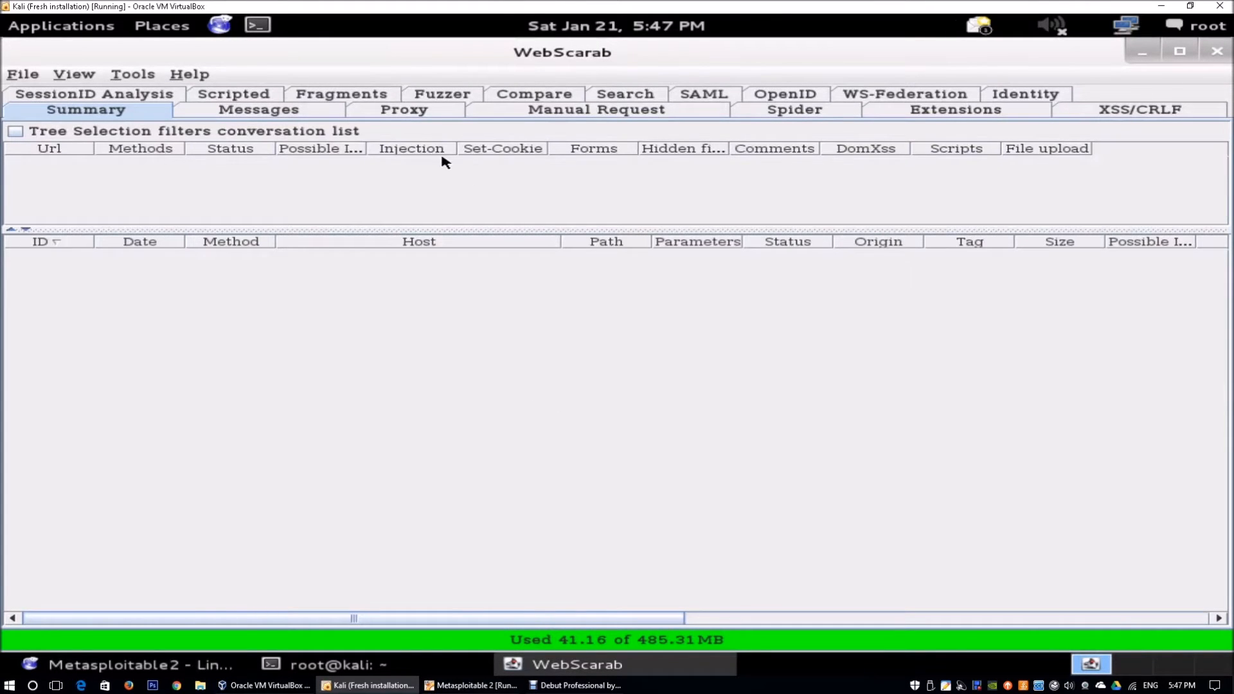
left_click(794, 109)
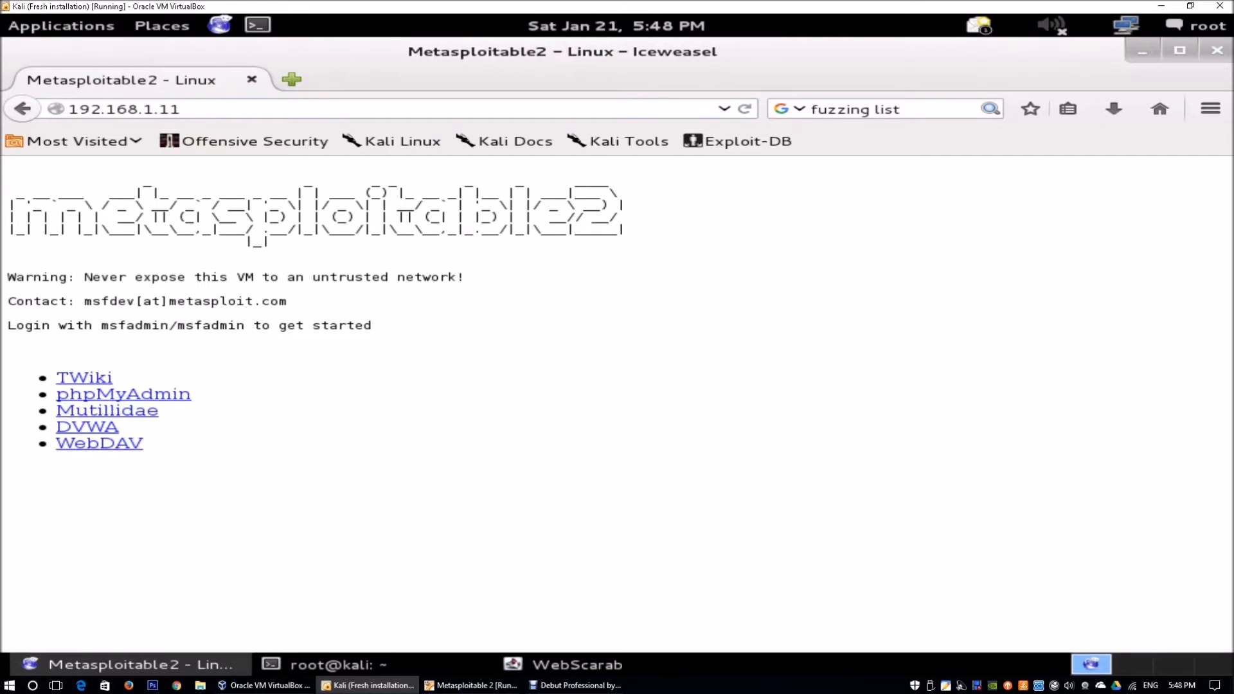
left_click(577, 664)
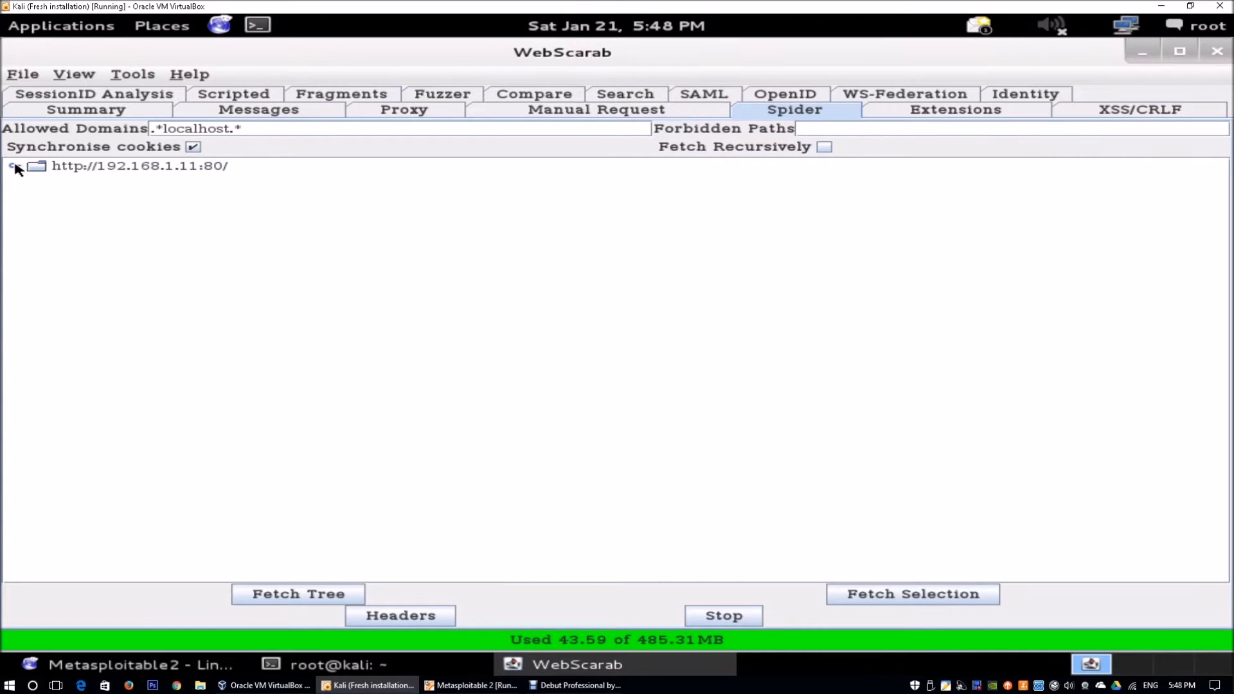
Step: Expand the 192.168.1.11 spider tree and browse the twiki, dvwa and mutillidae folders
left_click(13, 166)
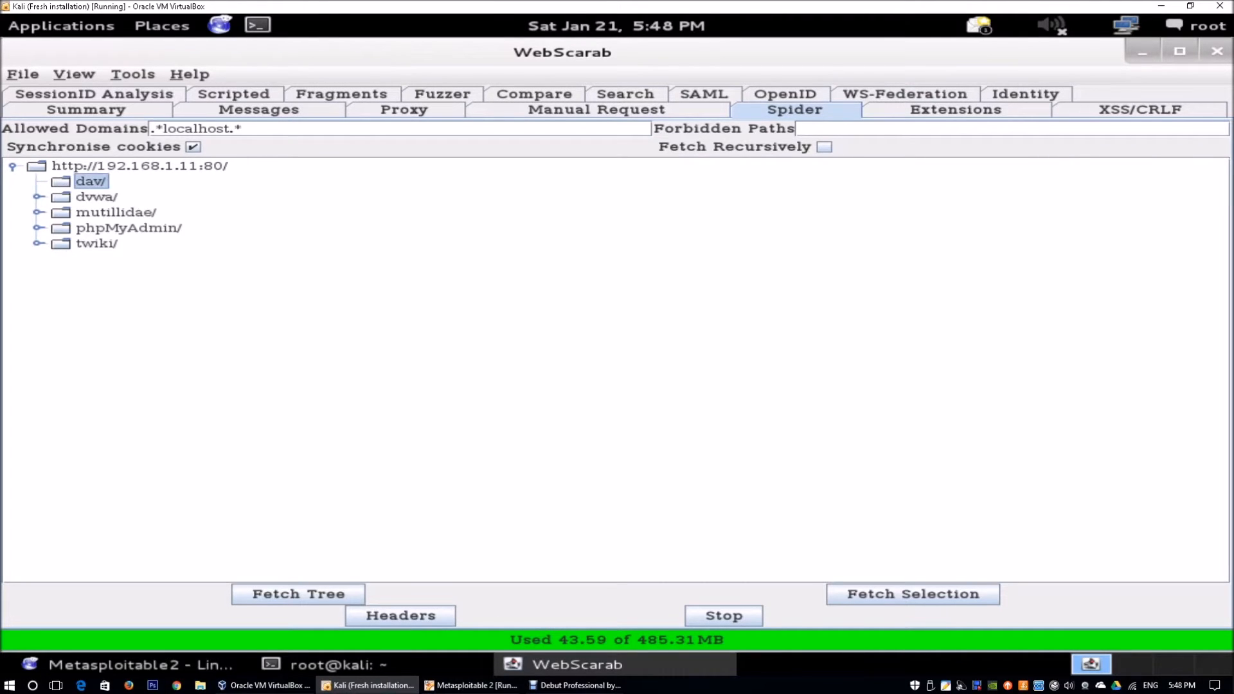
left_click(116, 212)
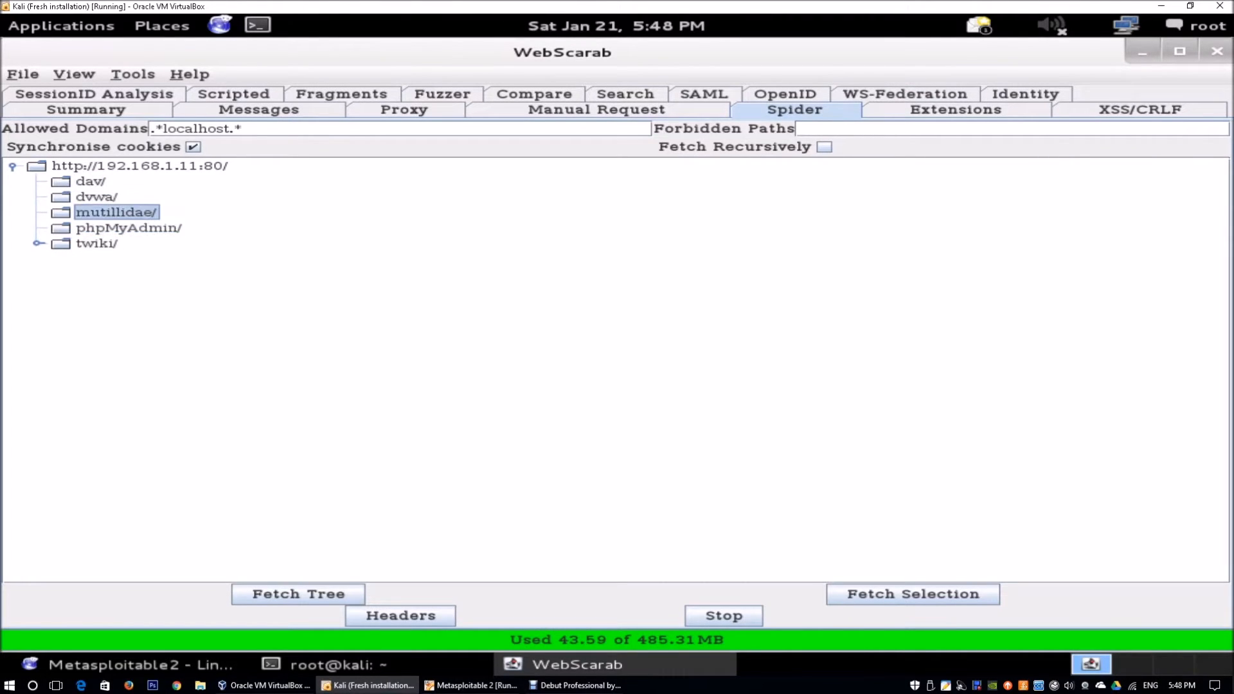
left_click(96, 243)
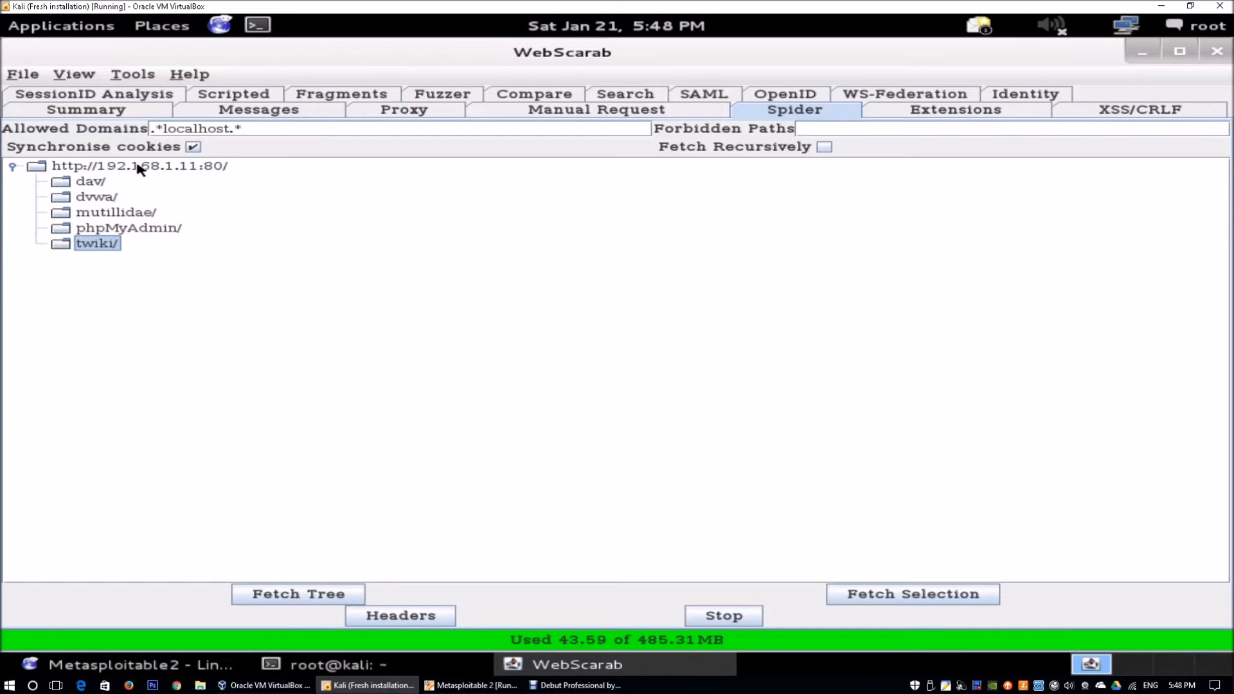
left_click(96, 195)
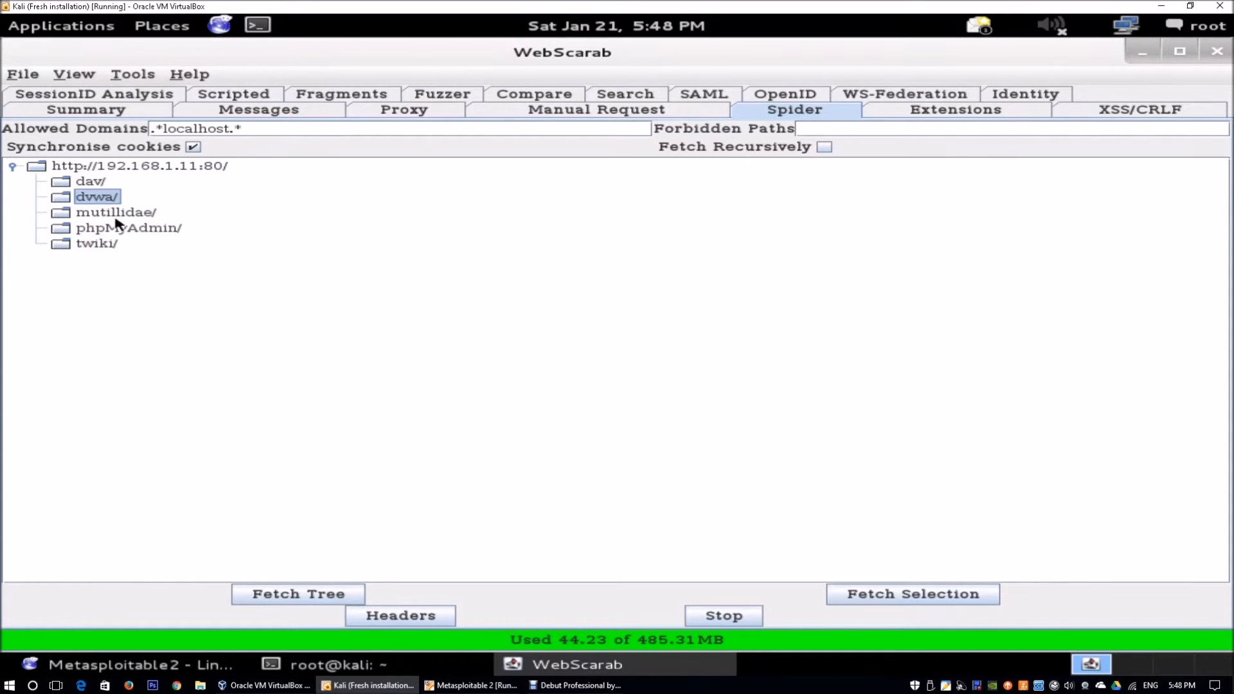
left_click(115, 212)
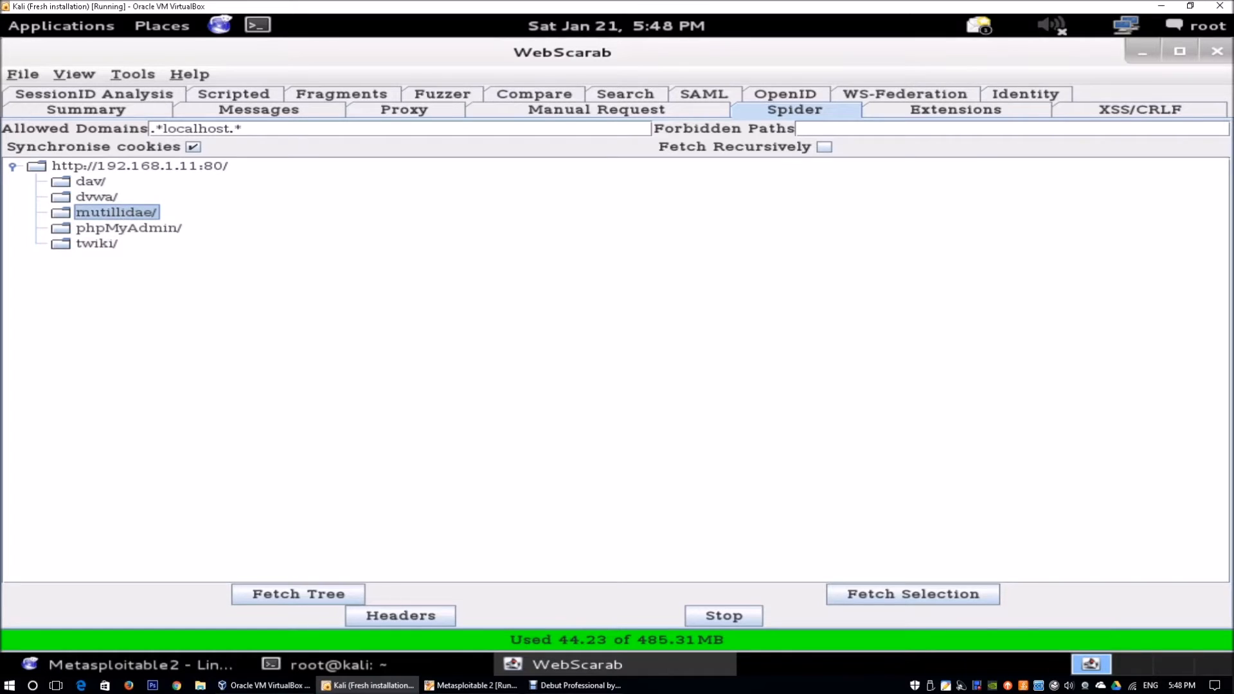
mouse_move(518, 504)
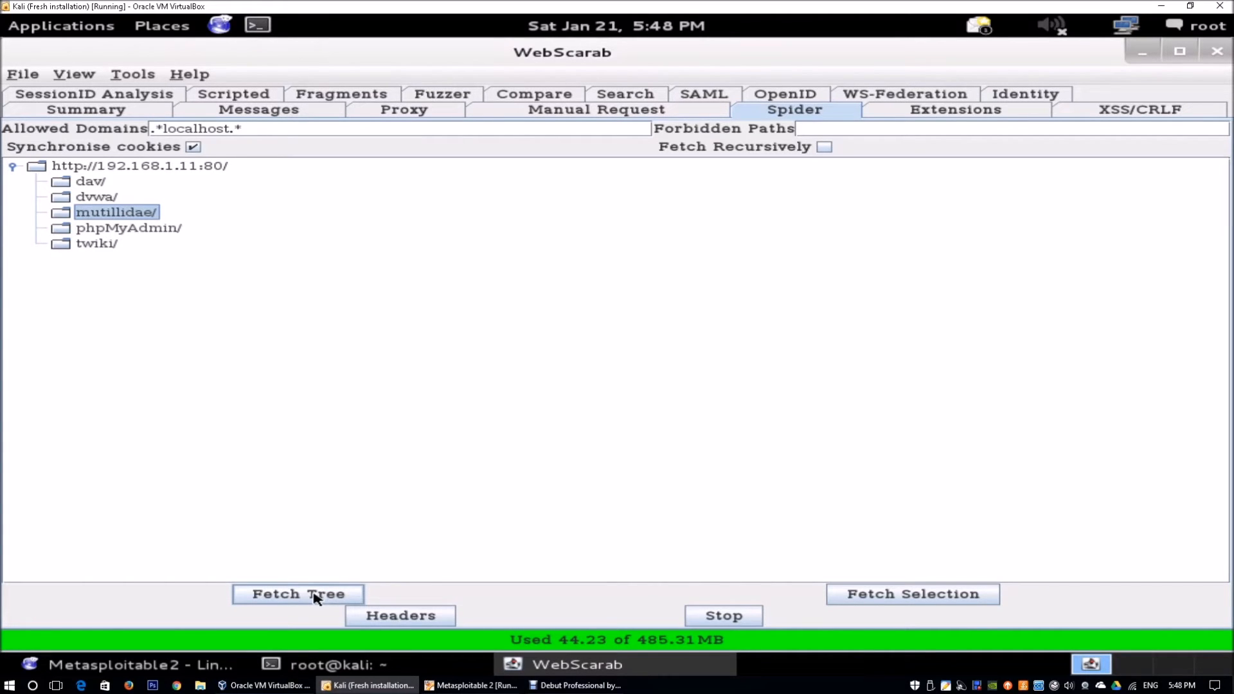
Step: Fetch the mutillidae folder tree and browse its add-to-your-blog, view-someones-blog and login pages
left_click(297, 593)
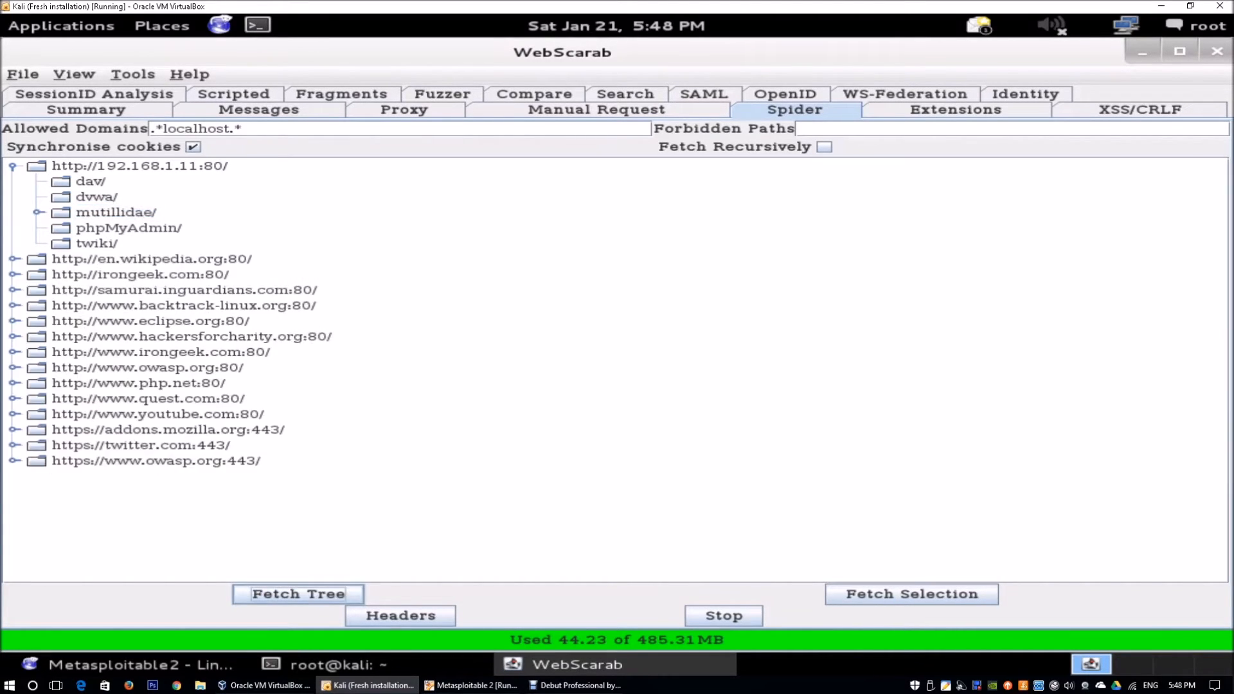
mouse_move(257, 346)
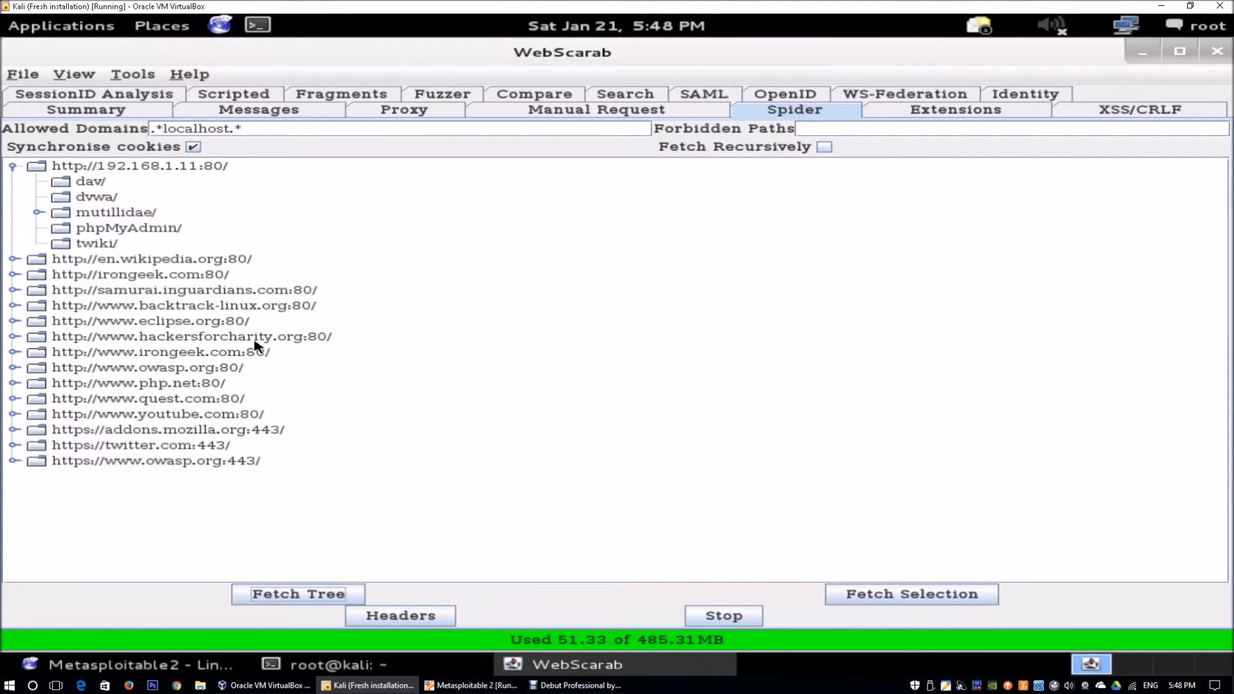
left_click(36, 212)
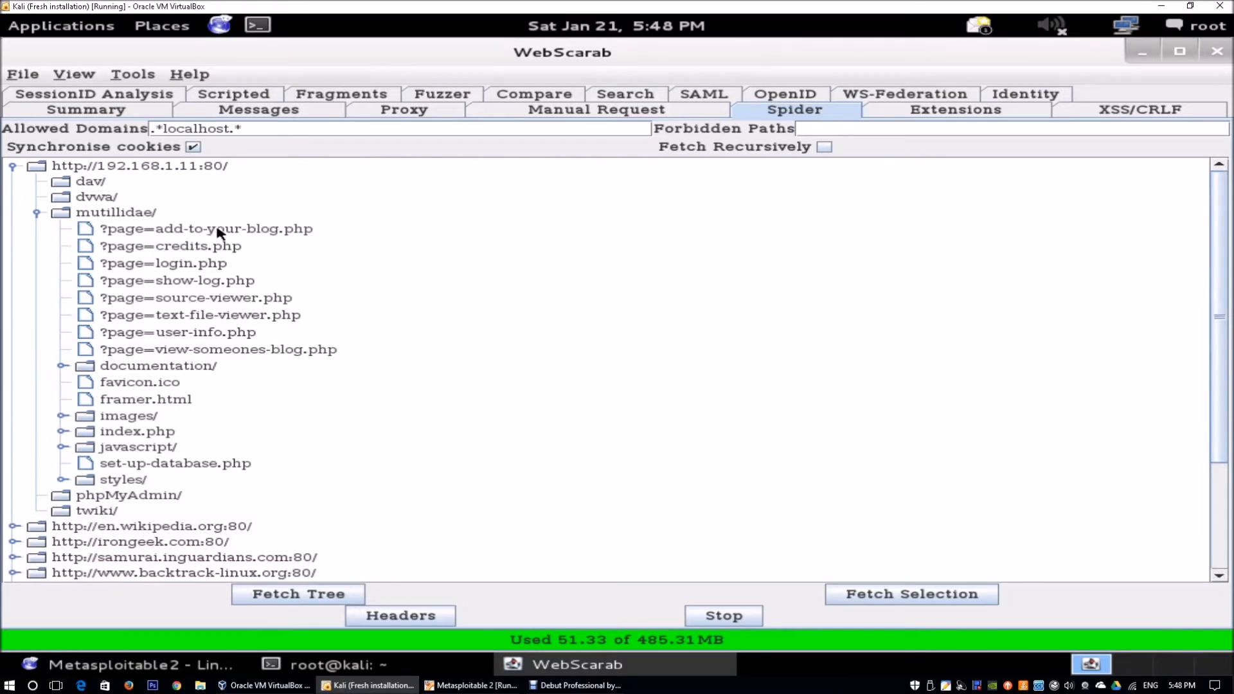
left_click(206, 229)
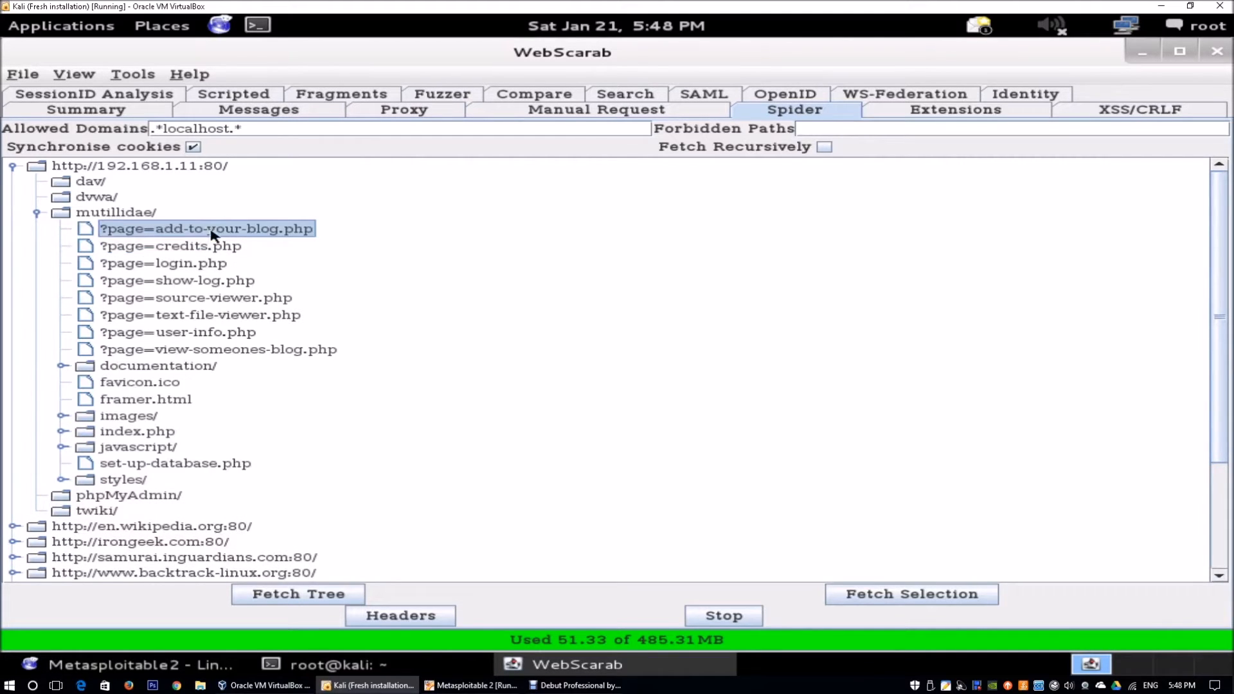
left_click(219, 348)
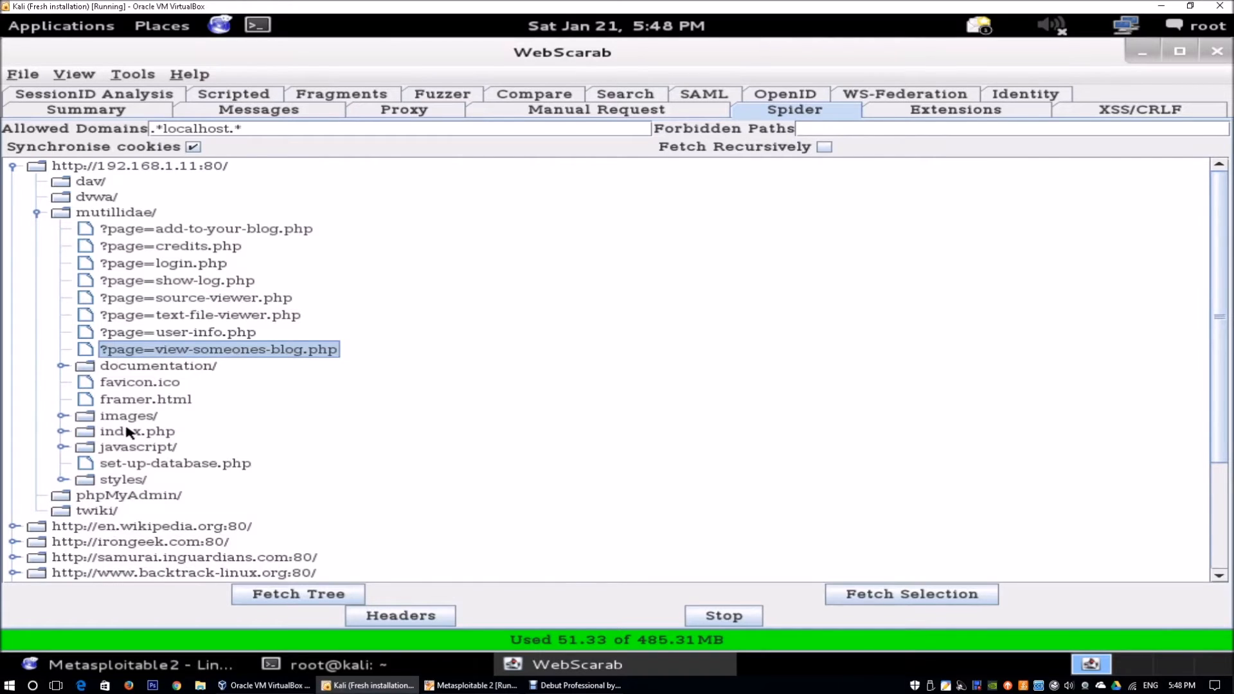
mouse_move(55, 286)
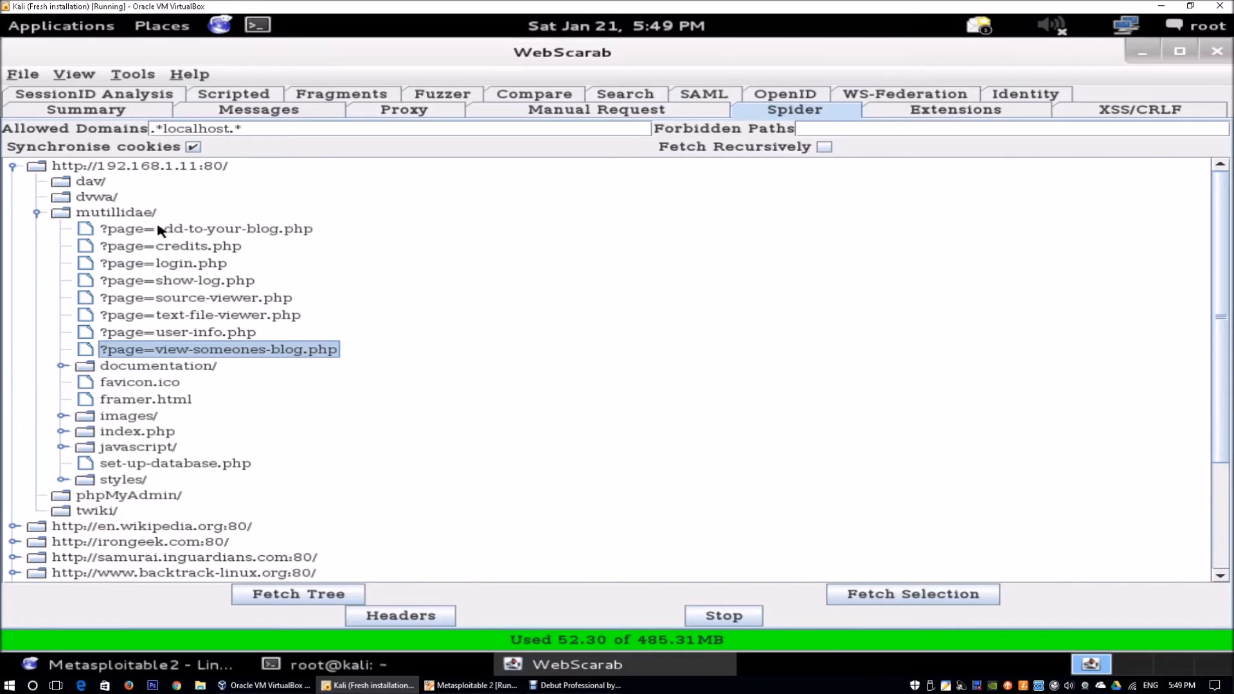
mouse_move(193, 237)
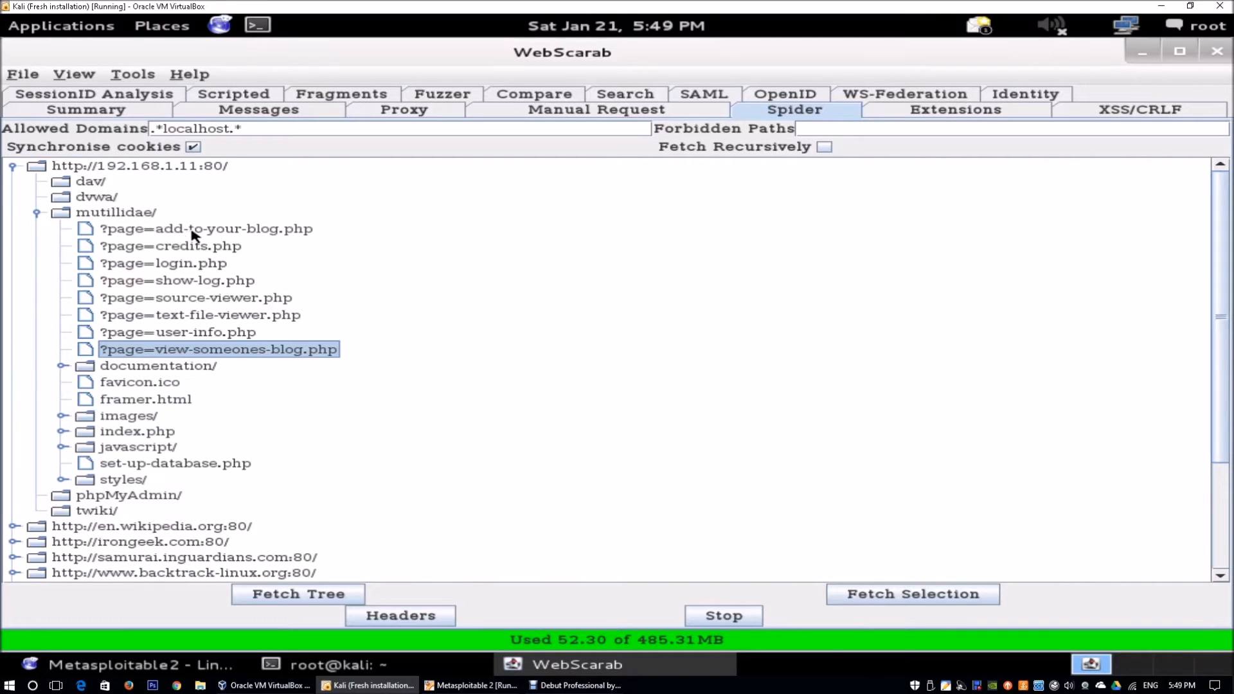
left_click(163, 262)
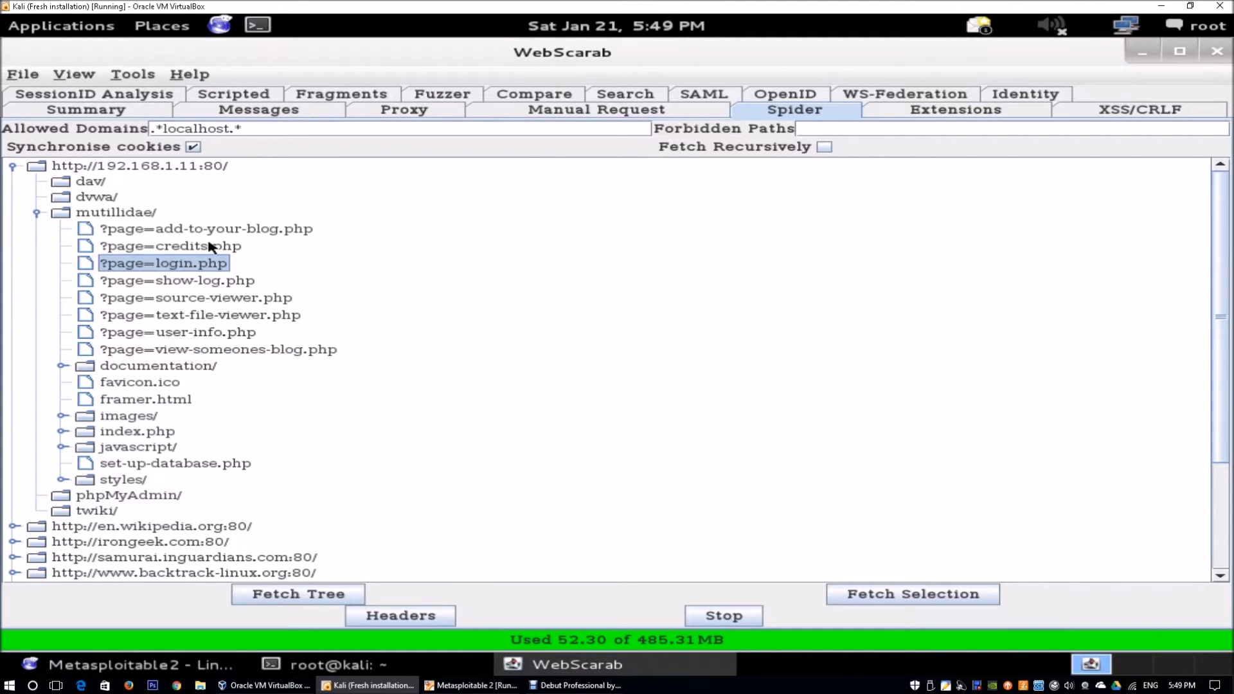
Step: Show the Summary listing the two GET conversations to 192.168.1.11
left_click(87, 109)
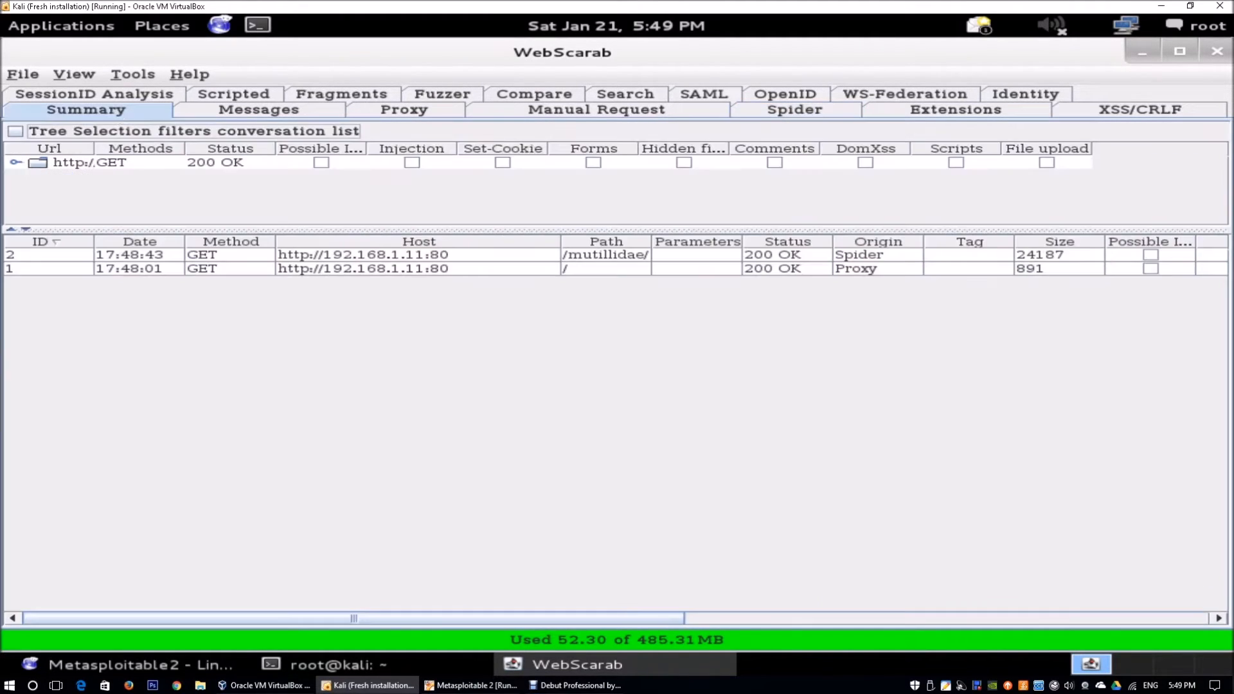
mouse_move(717, 279)
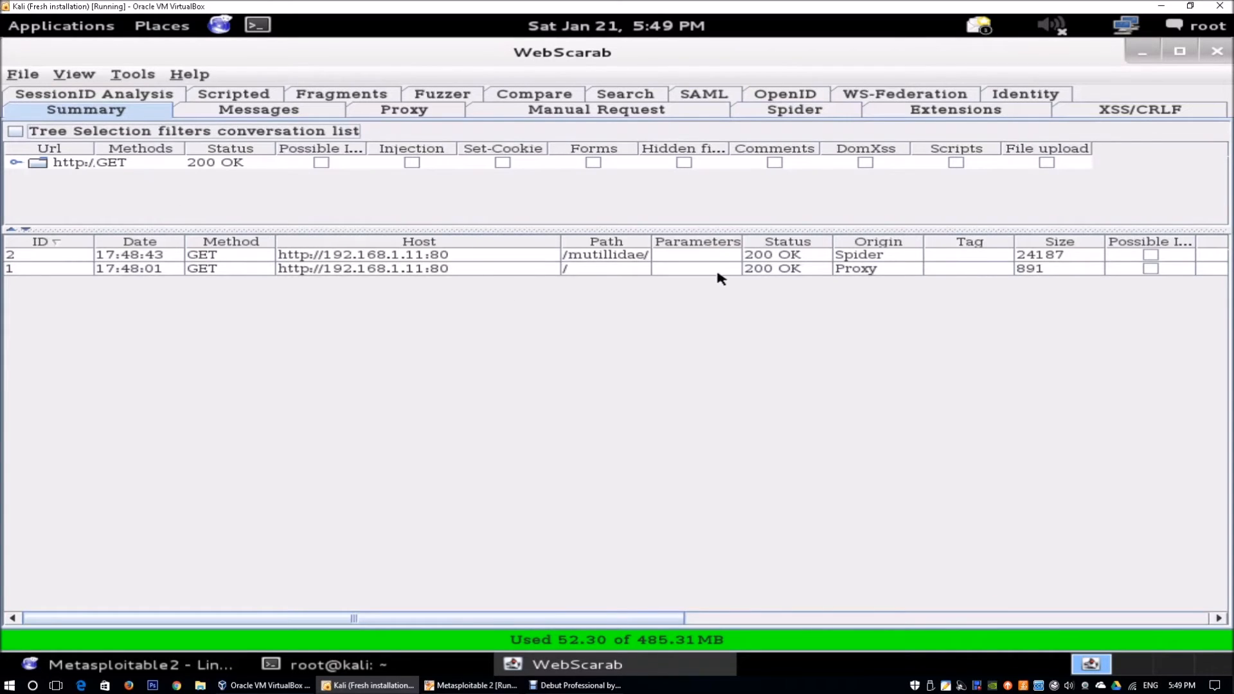
Step: Open conversation 2 showing the GET /mutillidae/ request and its 200 OK response
left_click(416, 255)
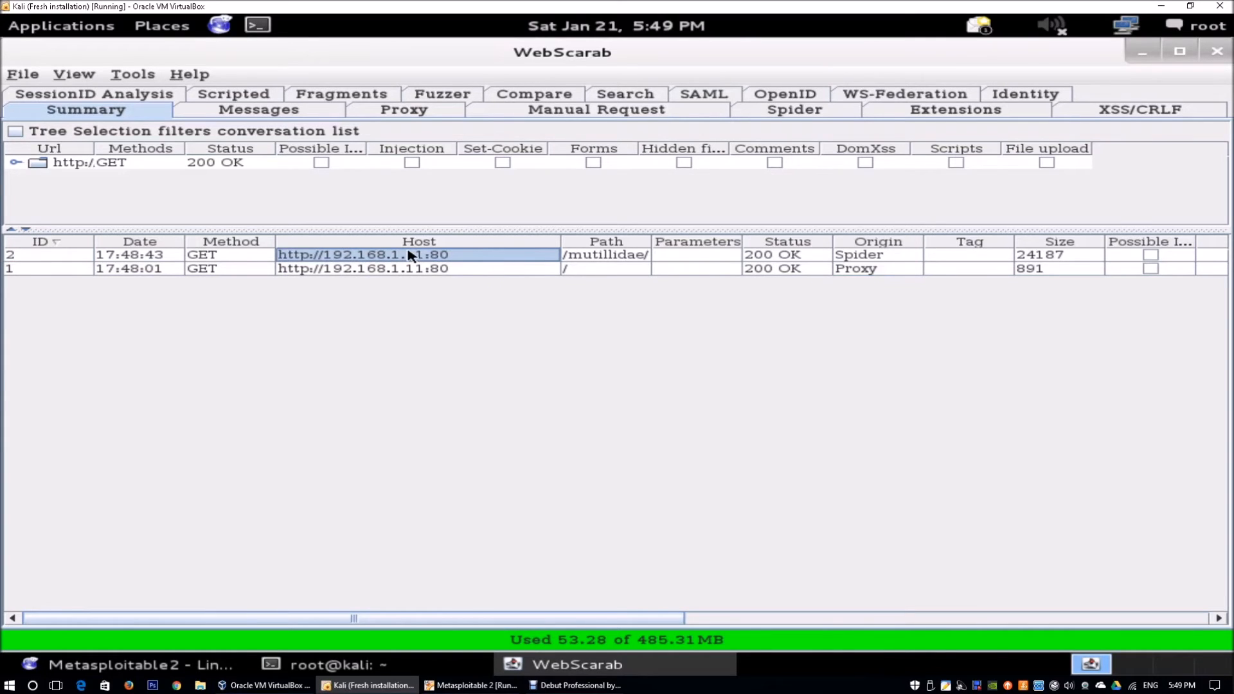
double_click(355, 254)
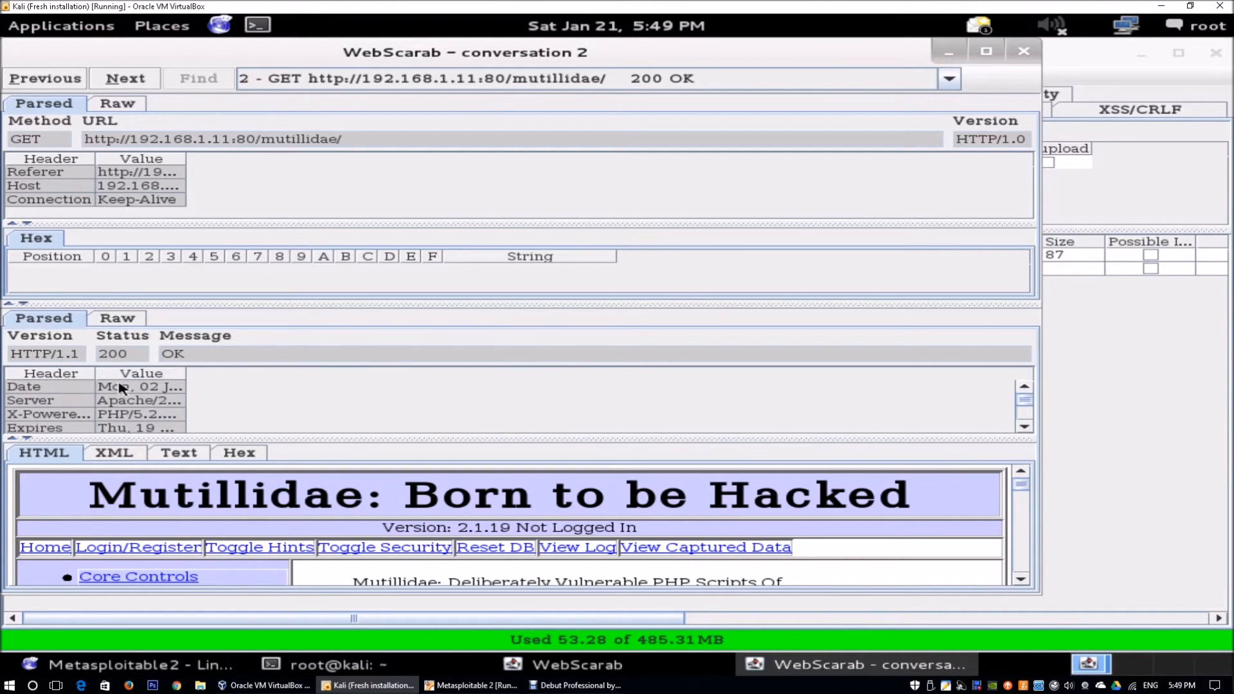
left_click(140, 400)
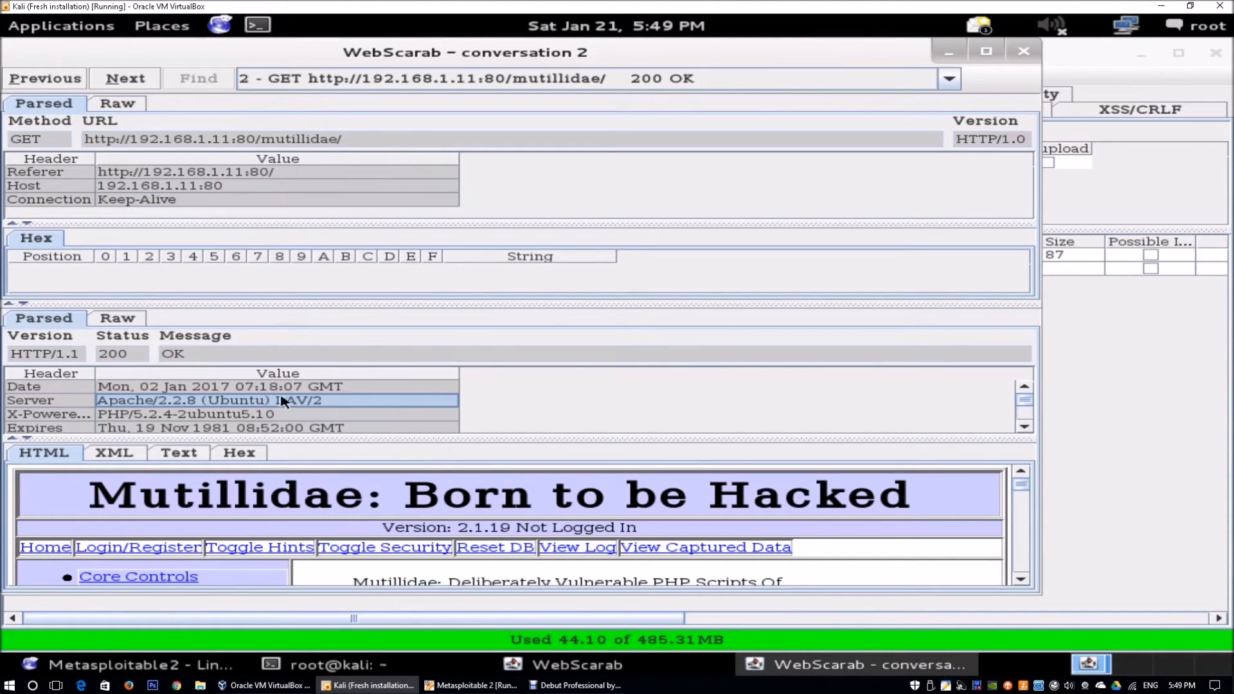
mouse_move(178, 415)
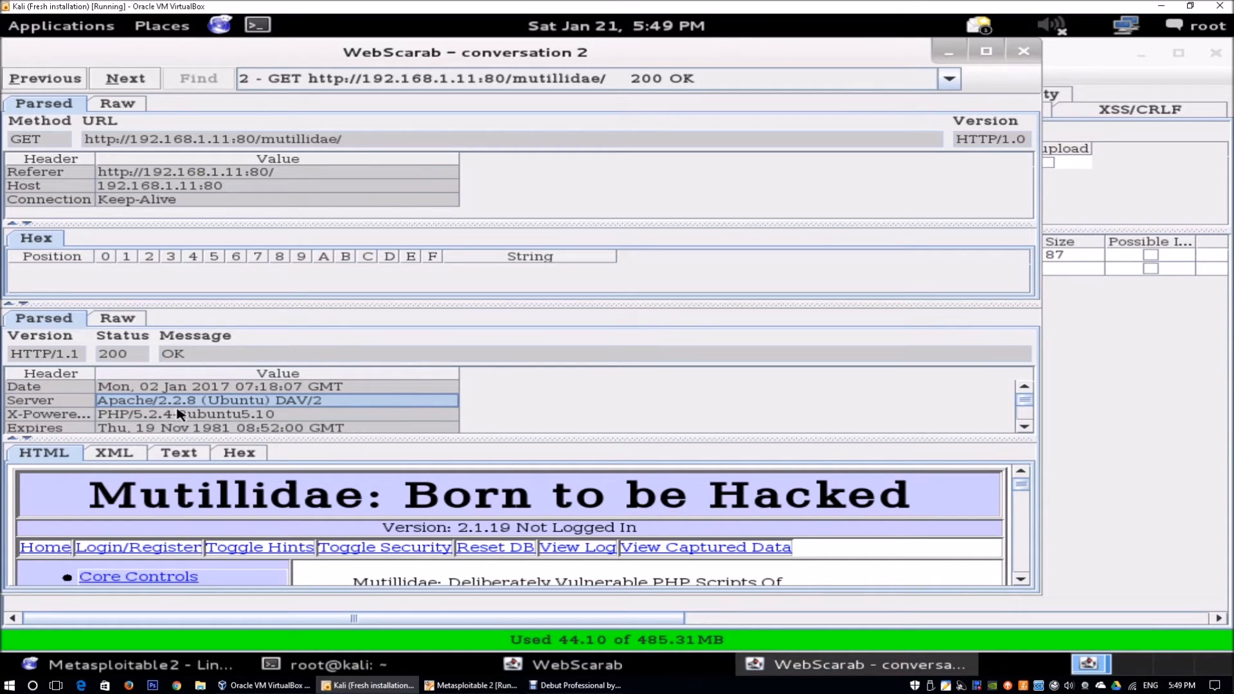
left_click(197, 413)
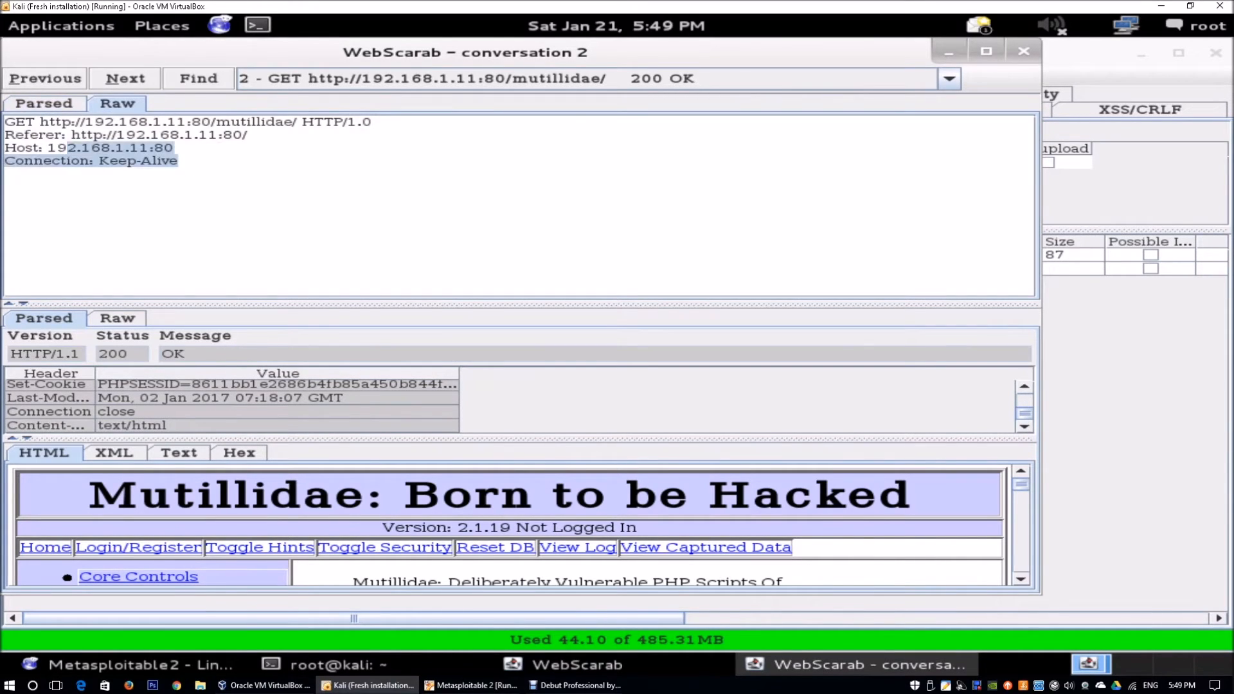
left_click(44, 103)
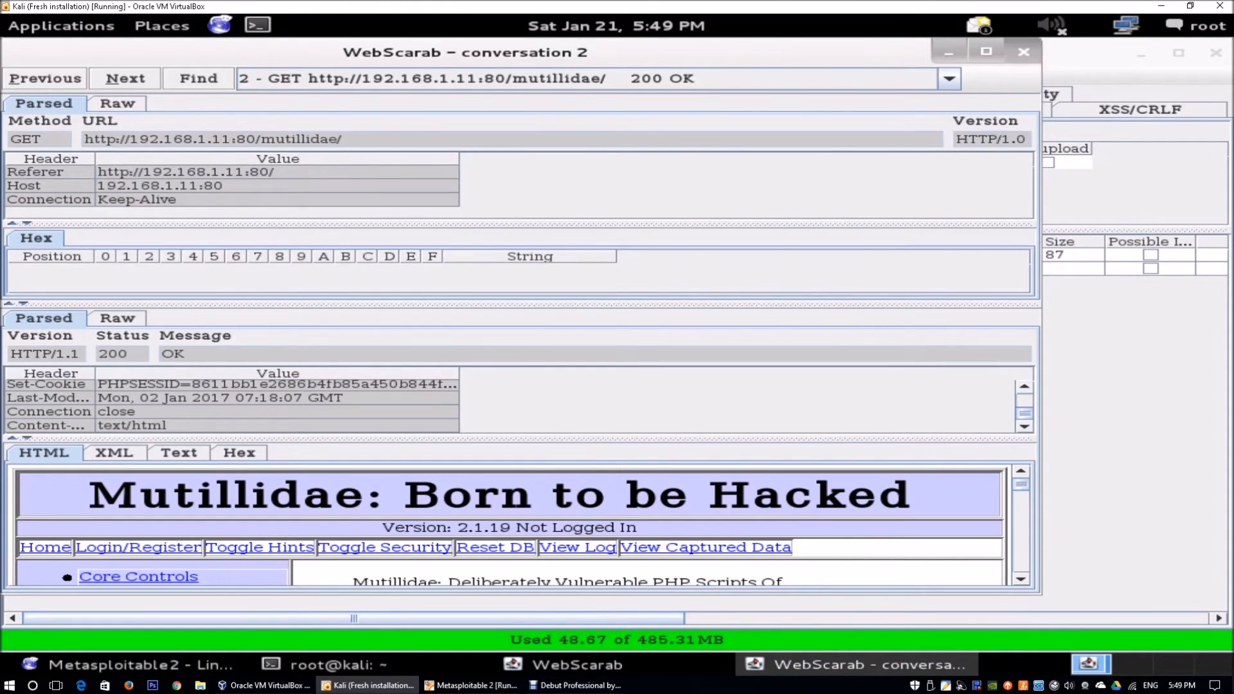
Step: Use conversation 2's GET /mutillidae/ request as the Fuzzer template
right_click(346, 255)
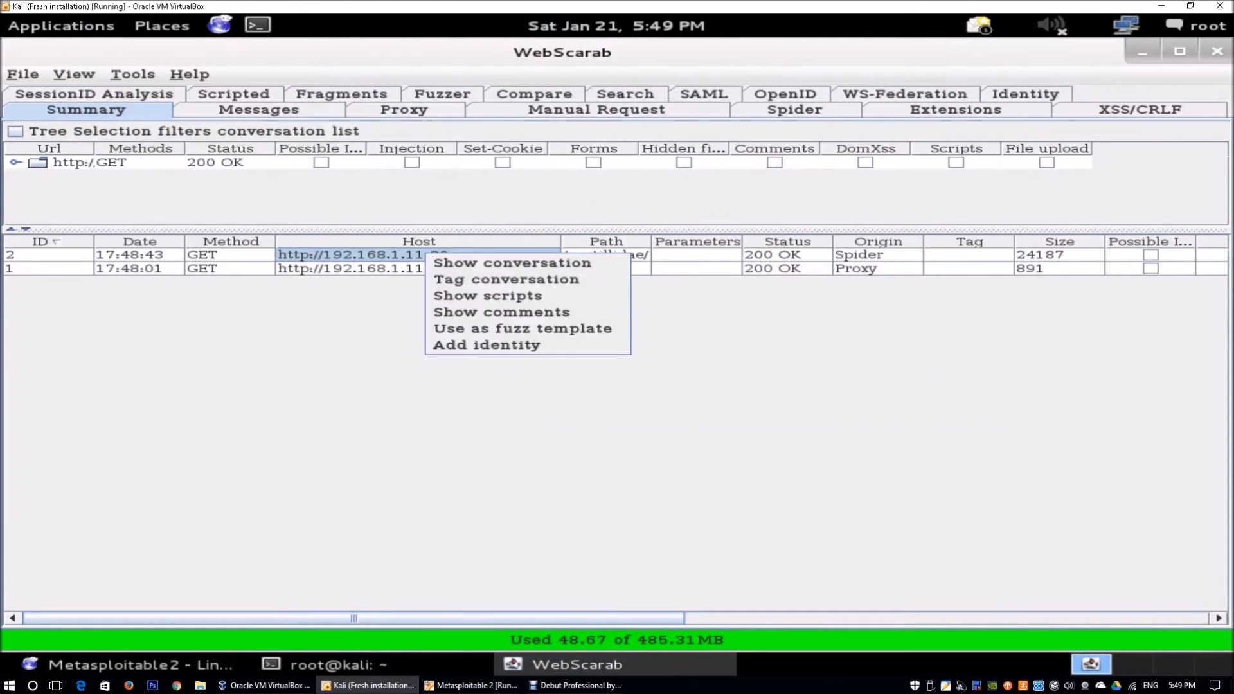
mouse_move(521, 328)
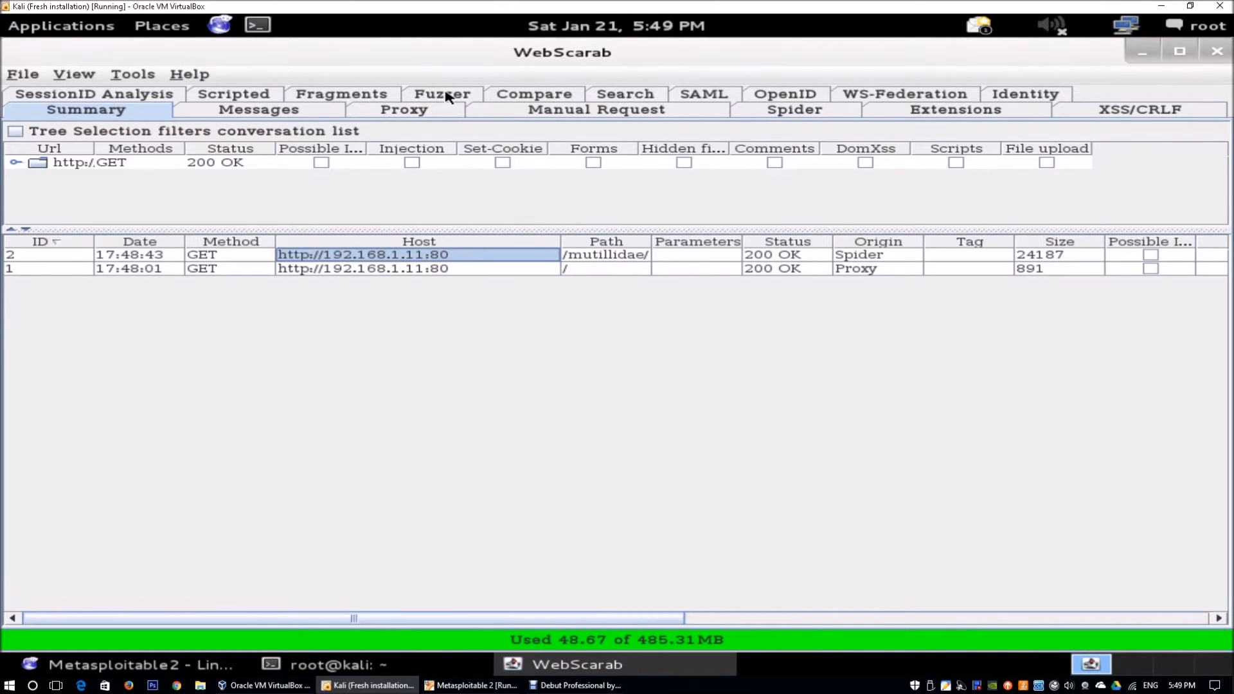
left_click(441, 94)
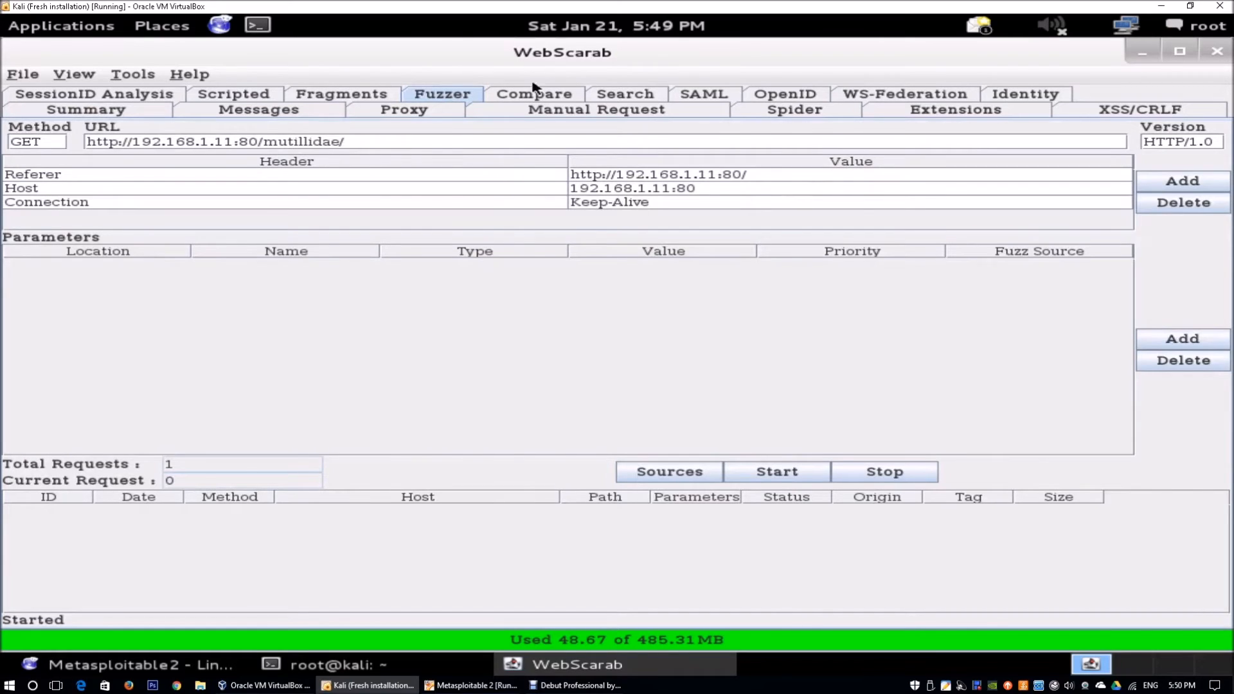
mouse_move(683, 130)
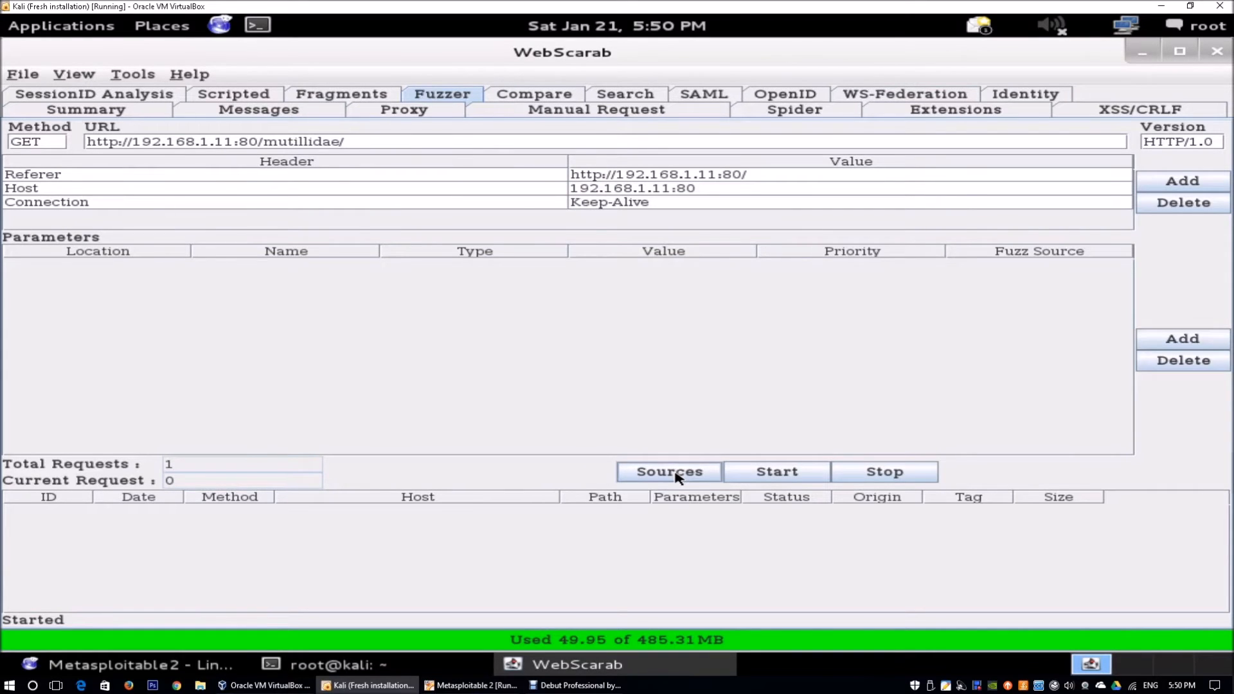
Step: Add a fuzz source named SqlFuzz loaded from /root/sqlFuzz
left_click(668, 471)
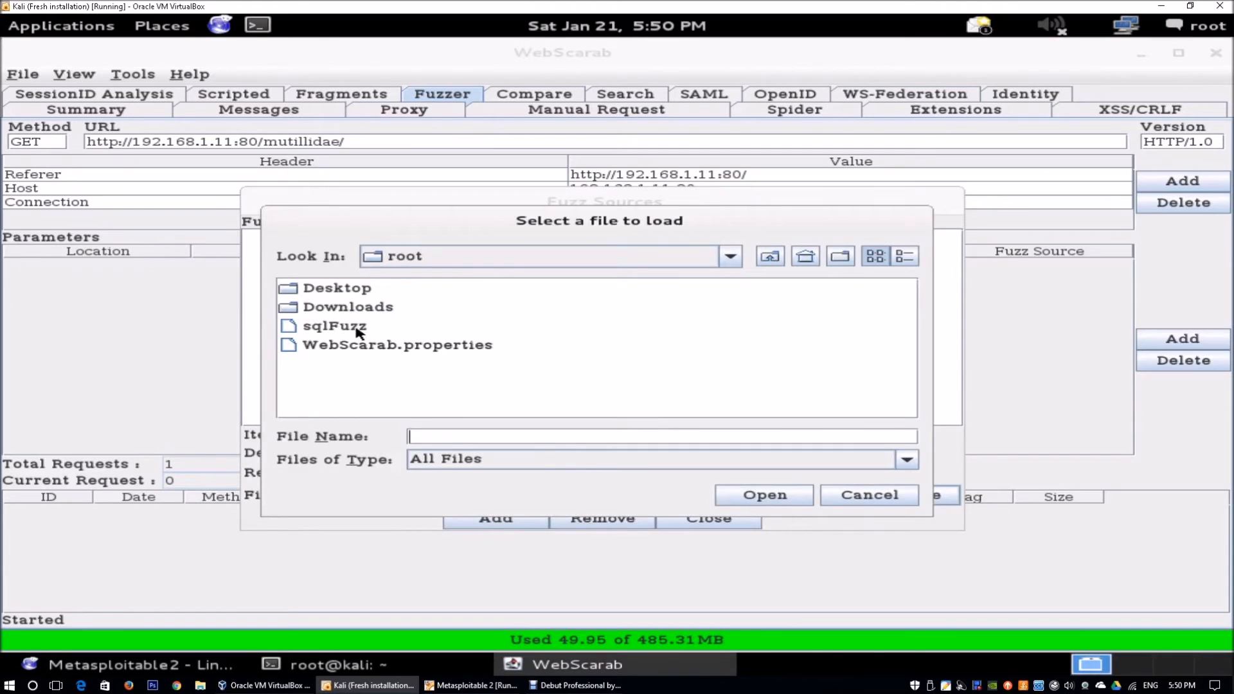
left_click(334, 325)
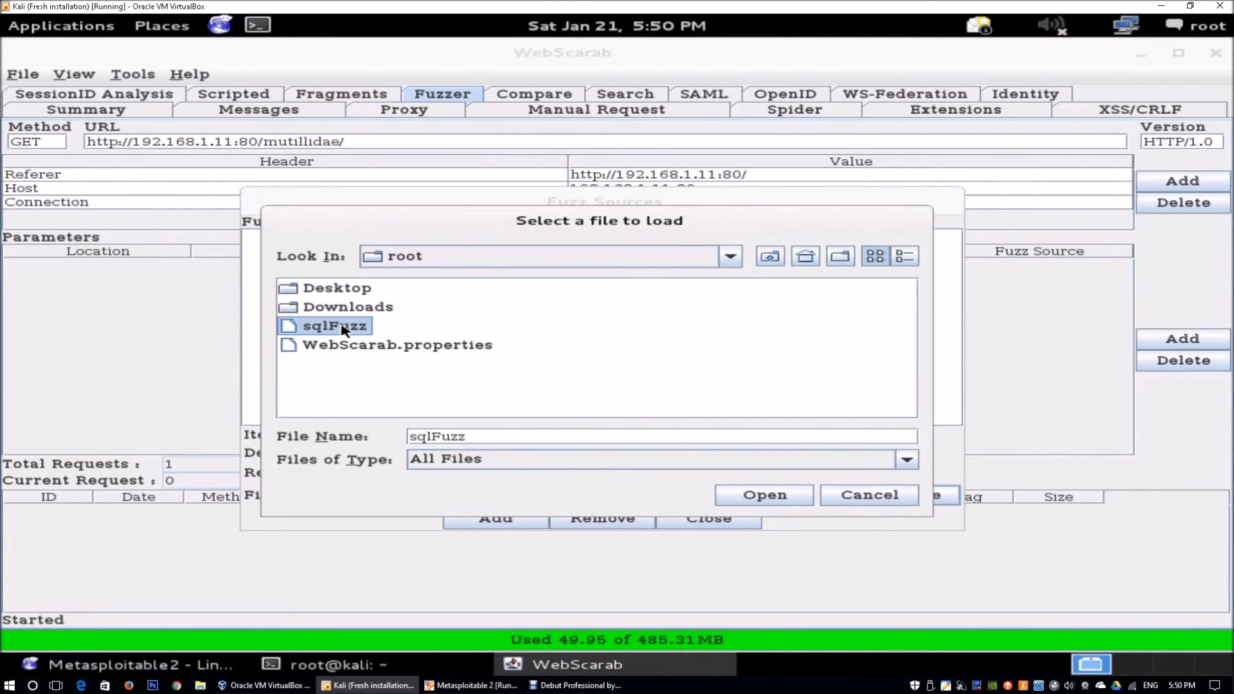
mouse_move(393, 354)
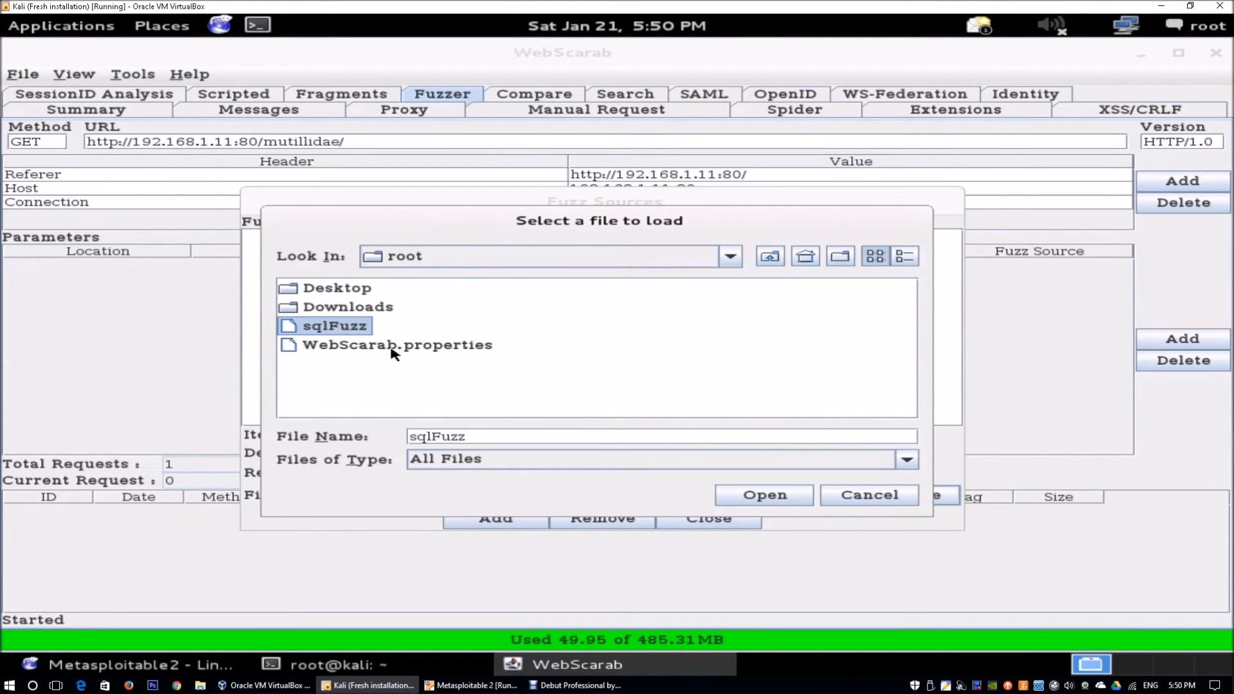
left_click(762, 493)
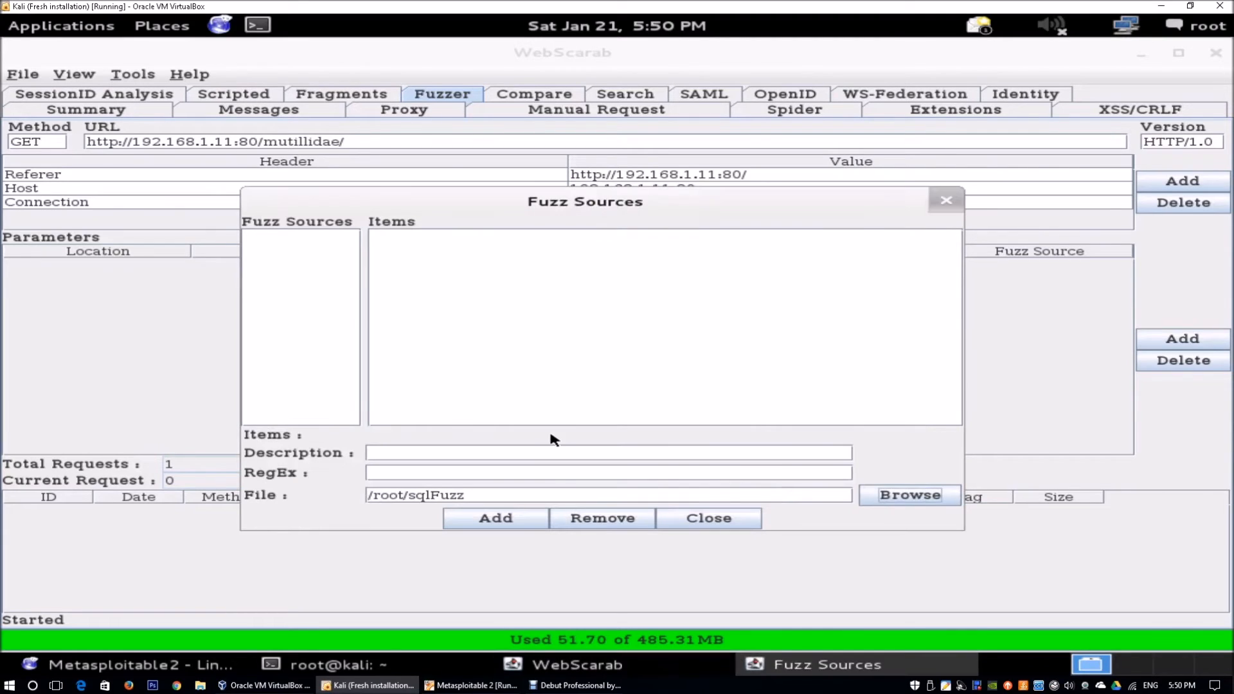
type("SqlFuzz")
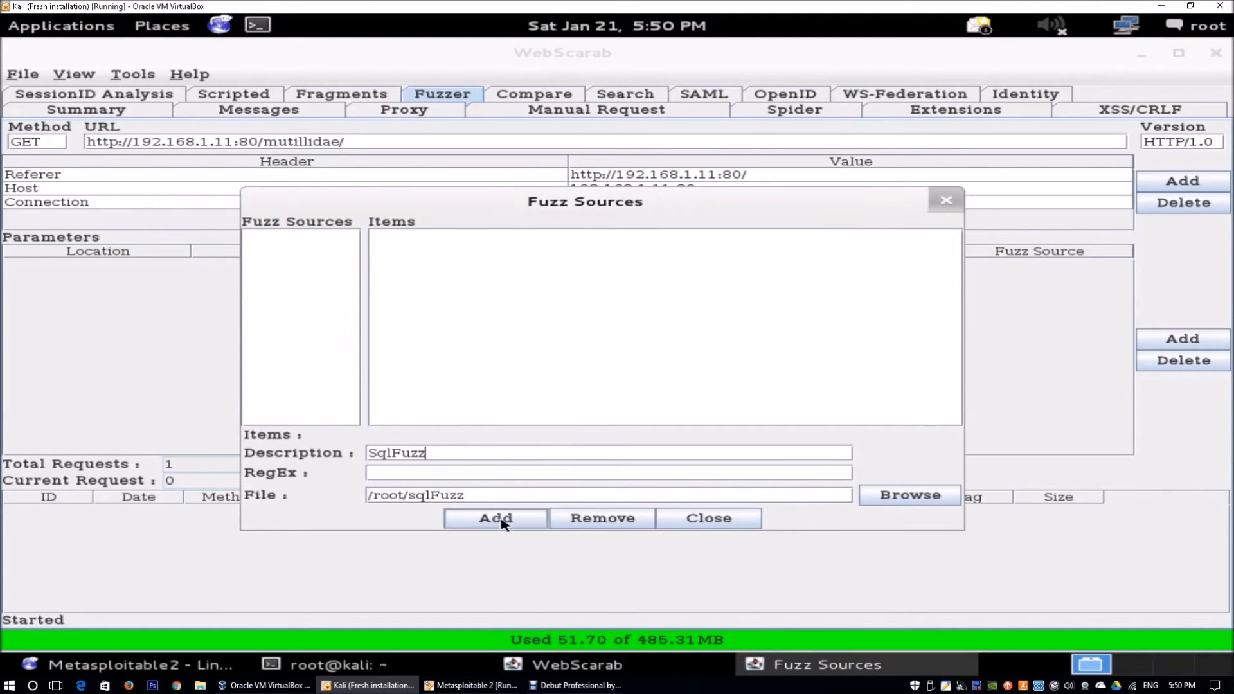
left_click(493, 518)
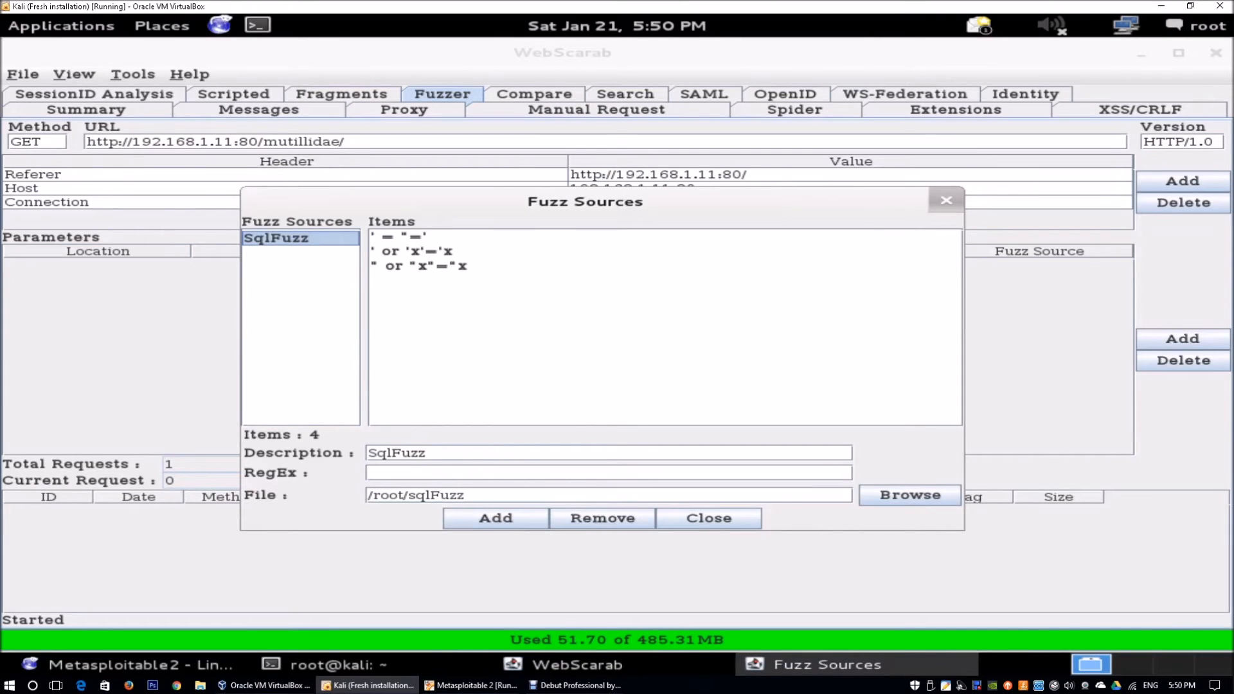
Step: Review the SqlFuzz source's listed SQL injection strings
left_click(401, 237)
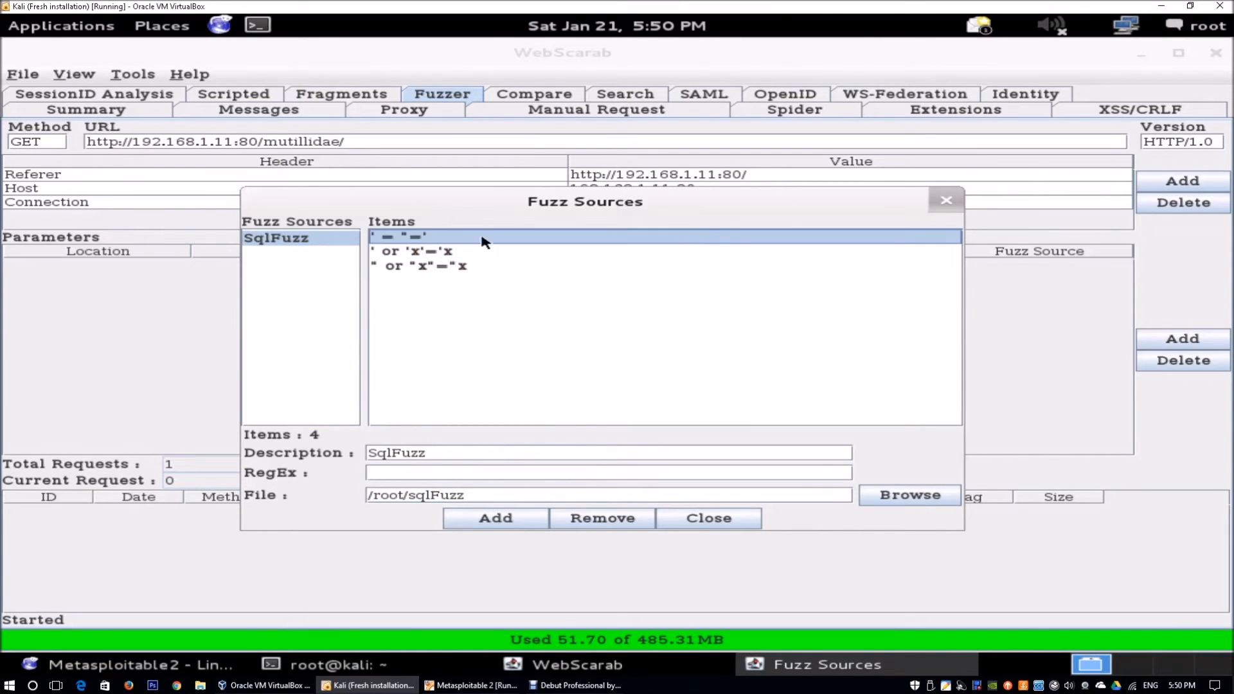
left_click(417, 264)
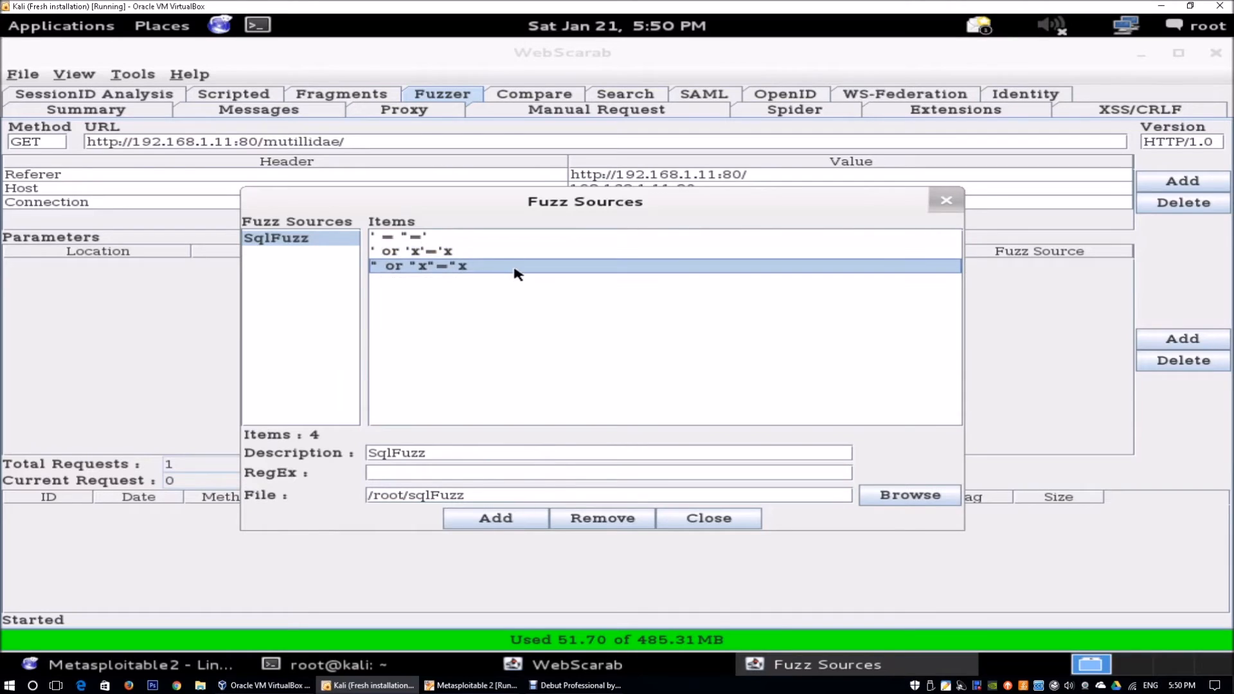
left_click(398, 236)
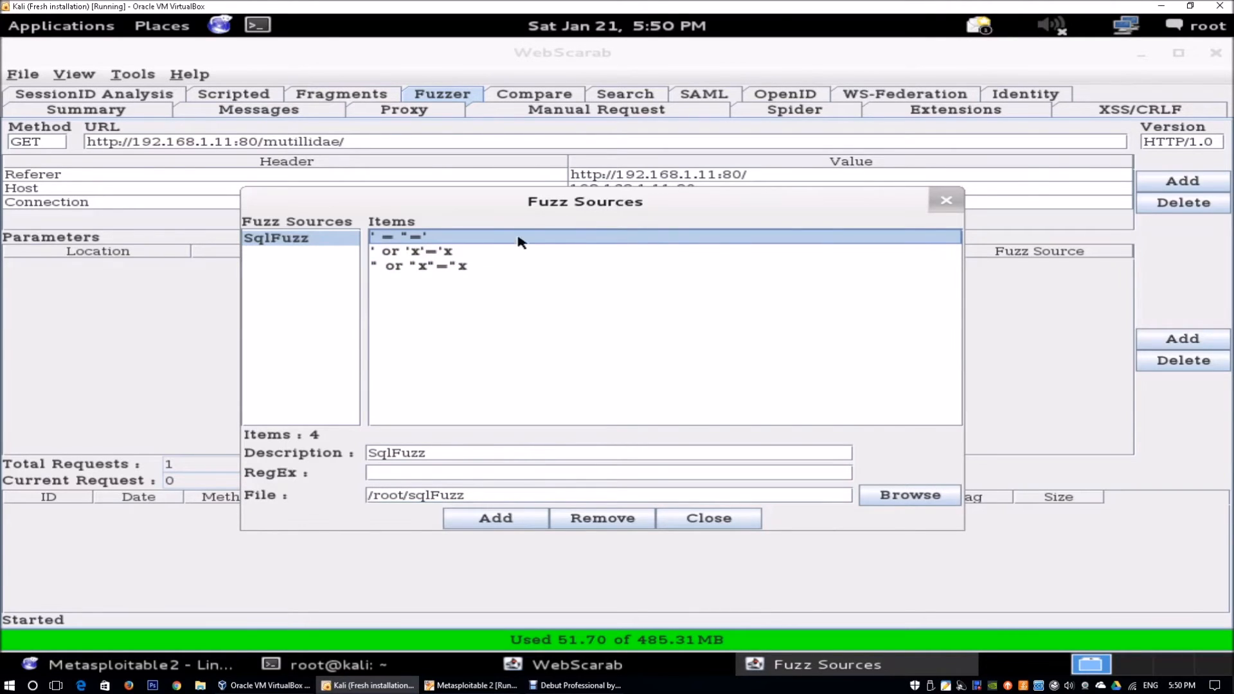
left_click(419, 266)
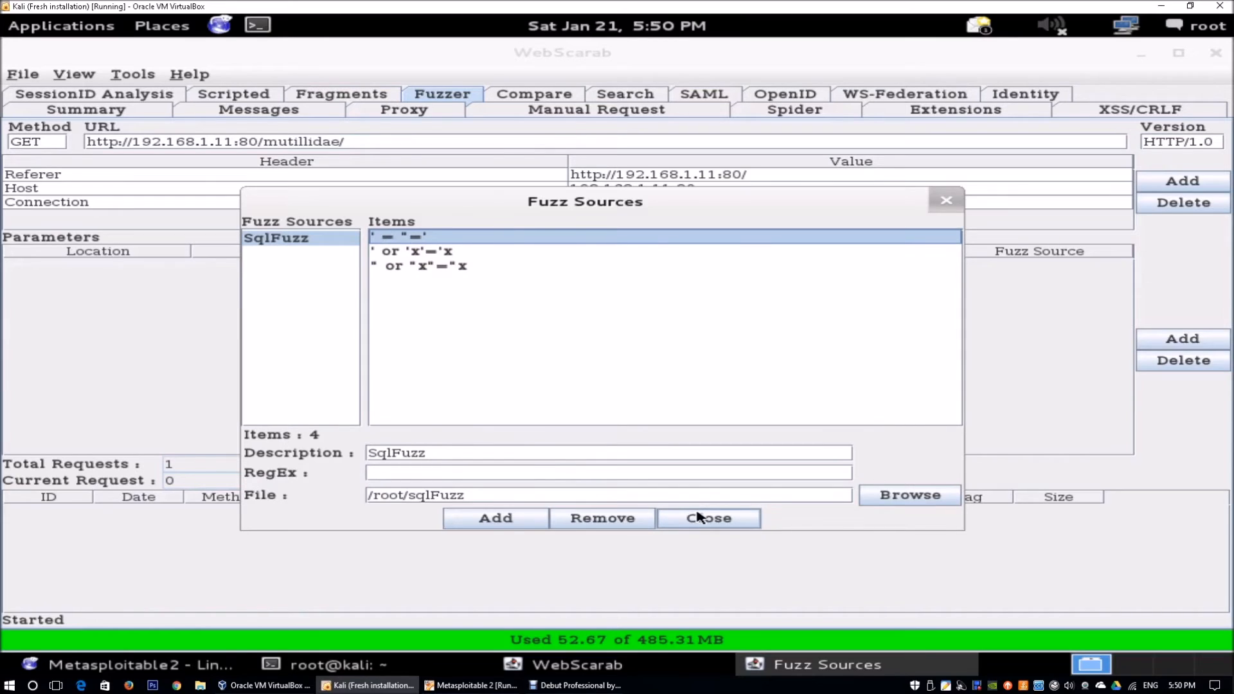
Step: Close the fuzz sources manager and return to the Fuzzer showing the /mutillidae/ template with no parameters
left_click(707, 517)
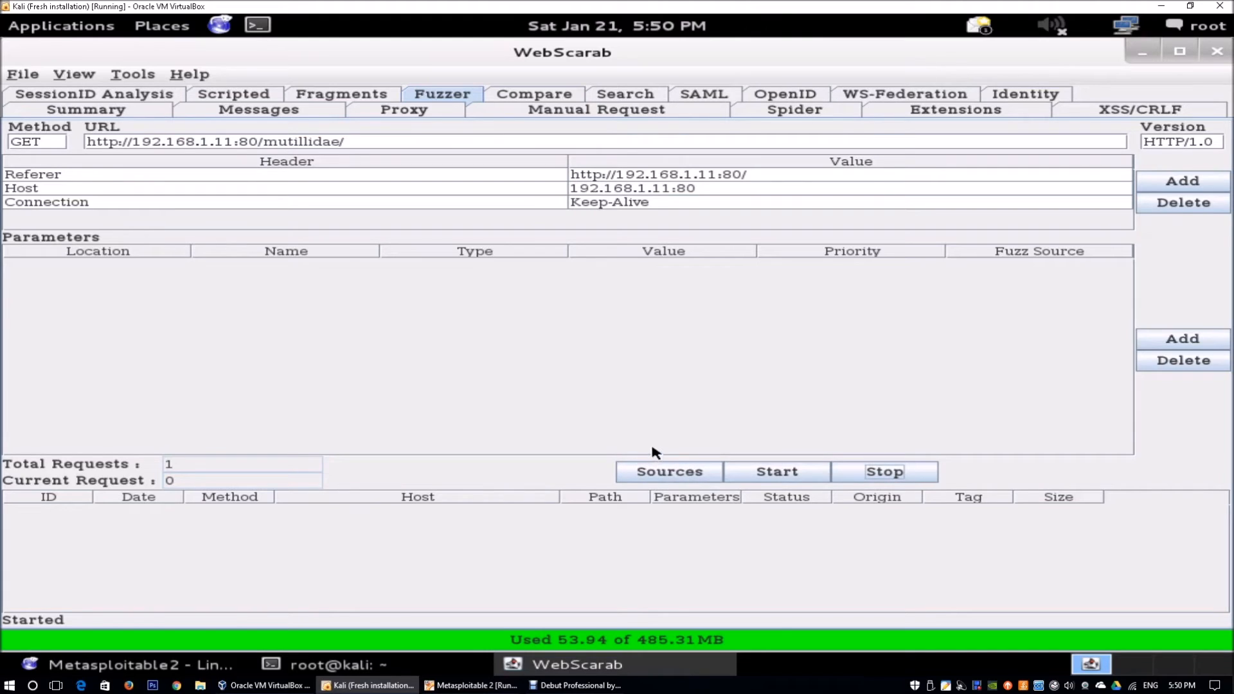
left_click(668, 472)
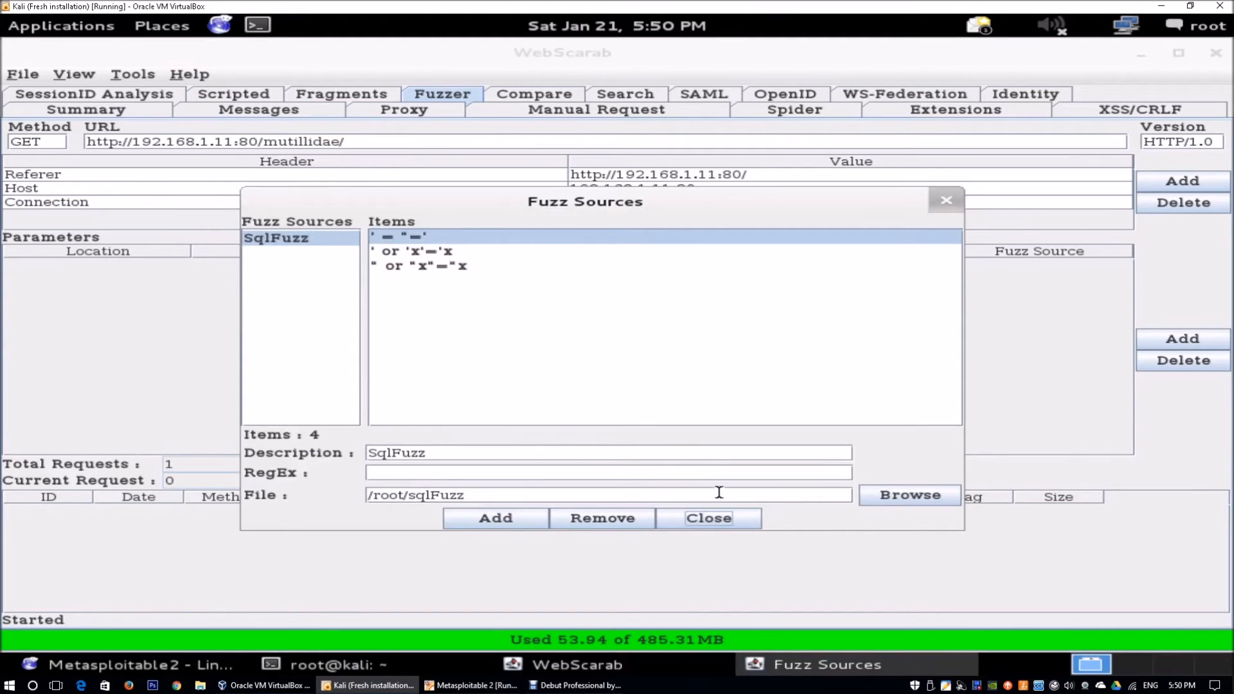
left_click(706, 517)
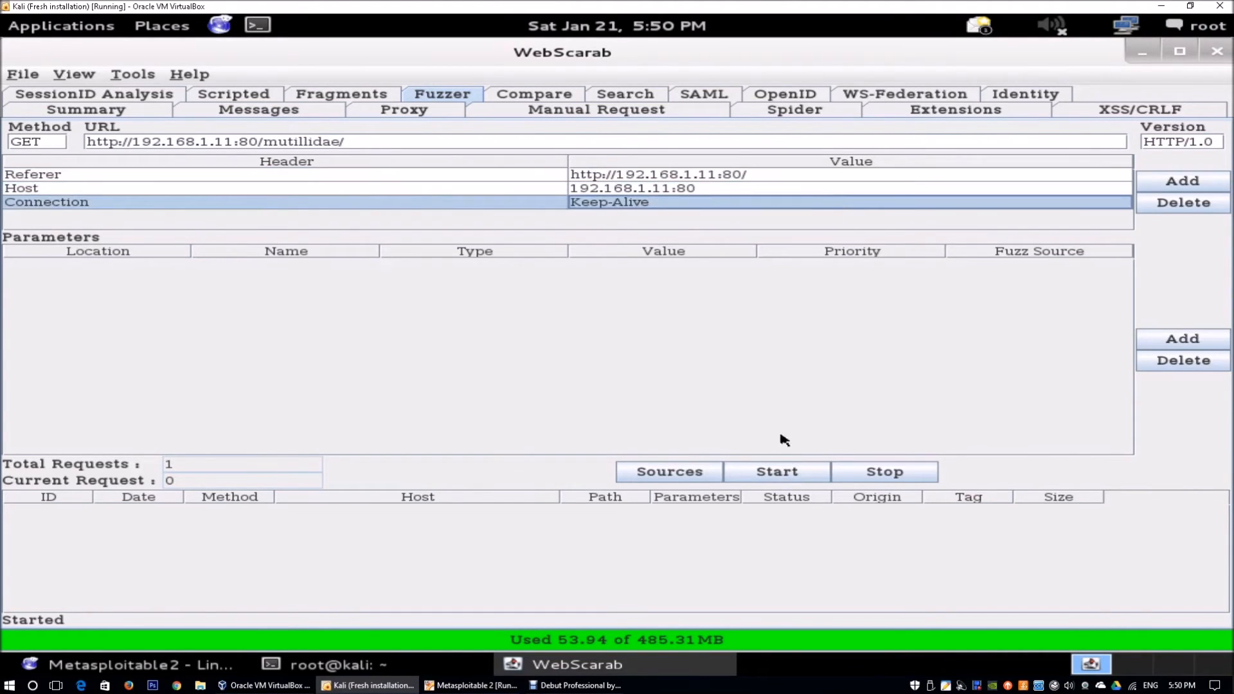
mouse_move(776, 472)
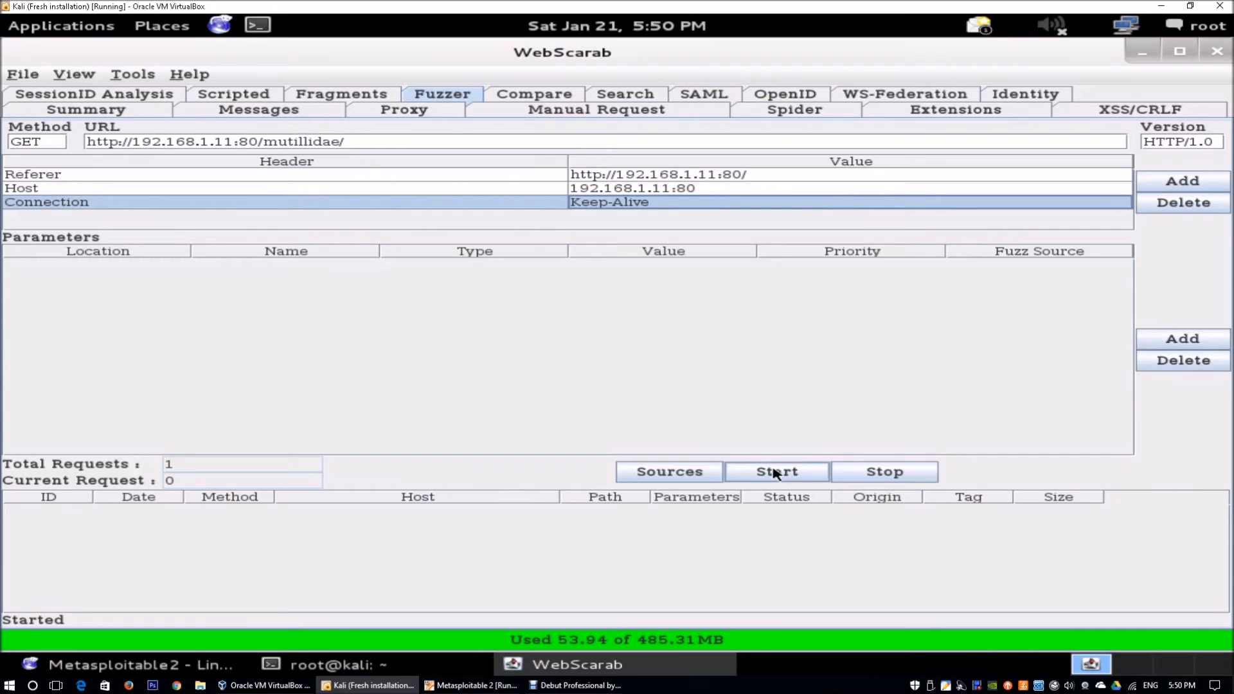
left_click(1139, 108)
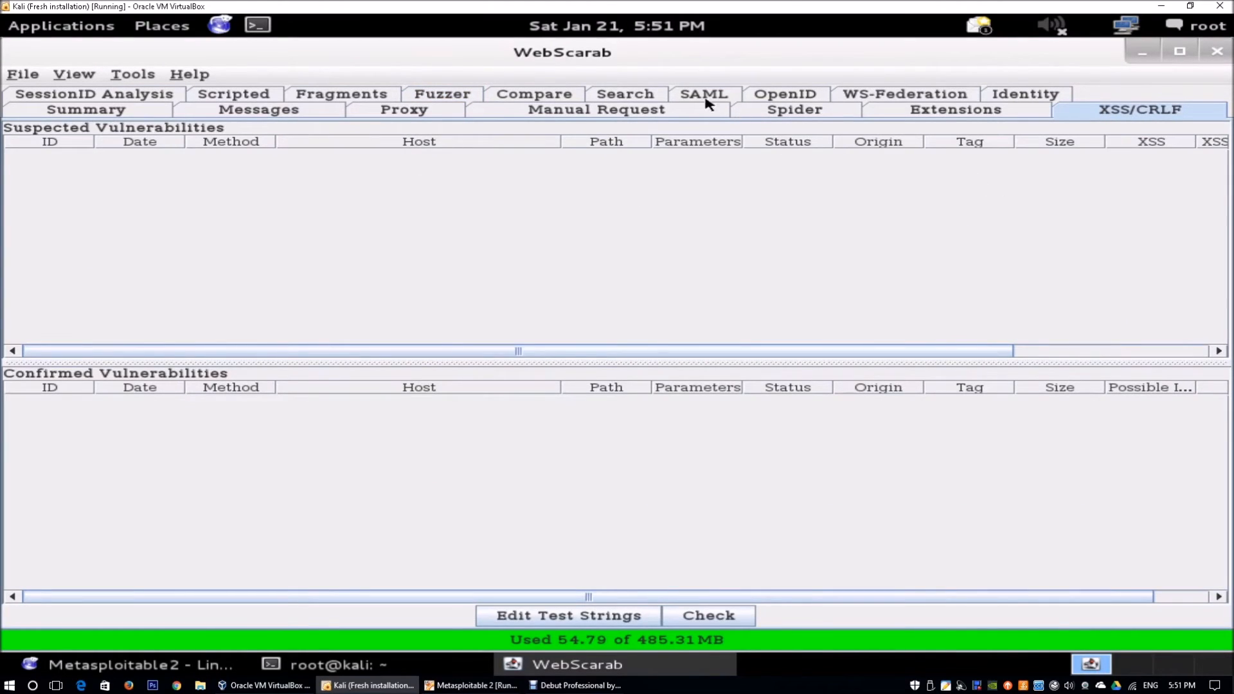
left_click(442, 94)
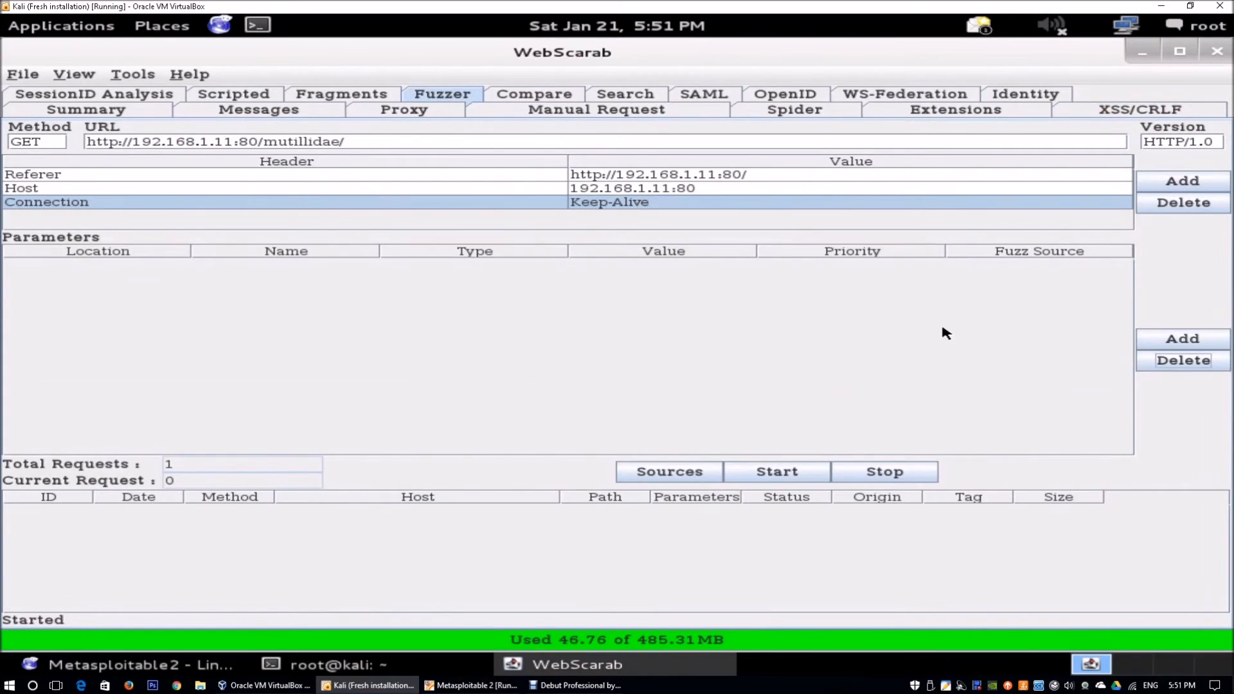
Step: Add query parameter v0 fed by the SqlFuzz source and start the 4-request fuzzing run
left_click(1183, 338)
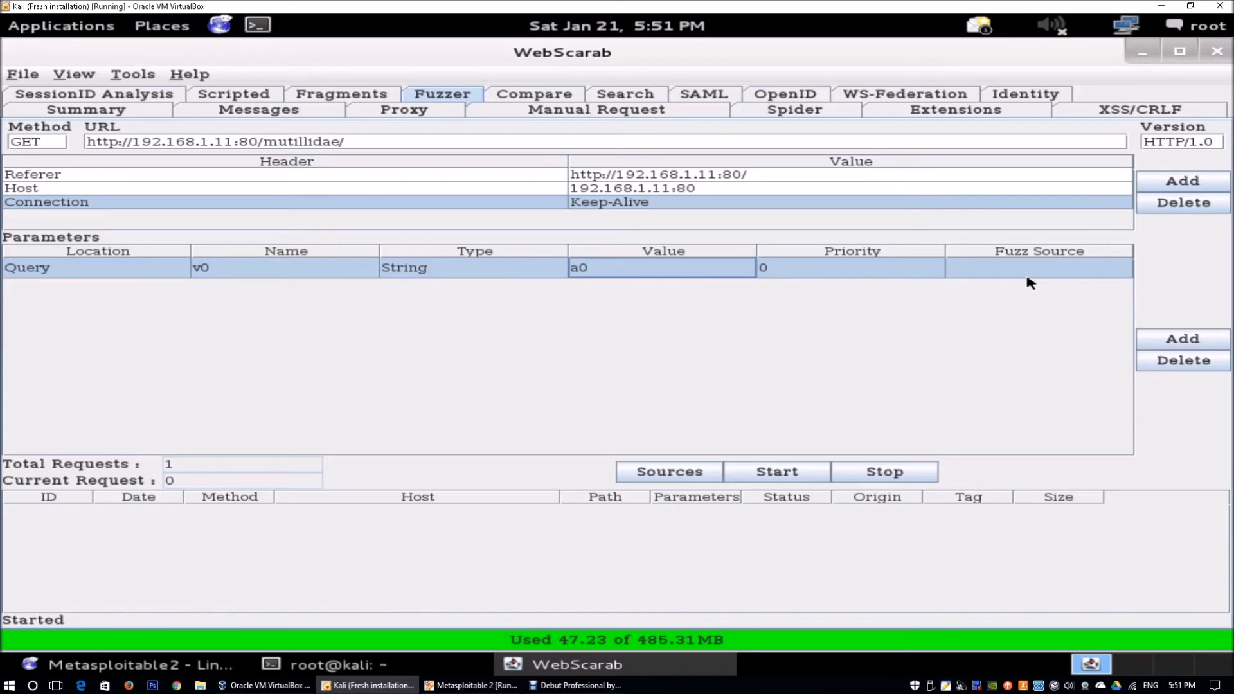
left_click(1039, 267)
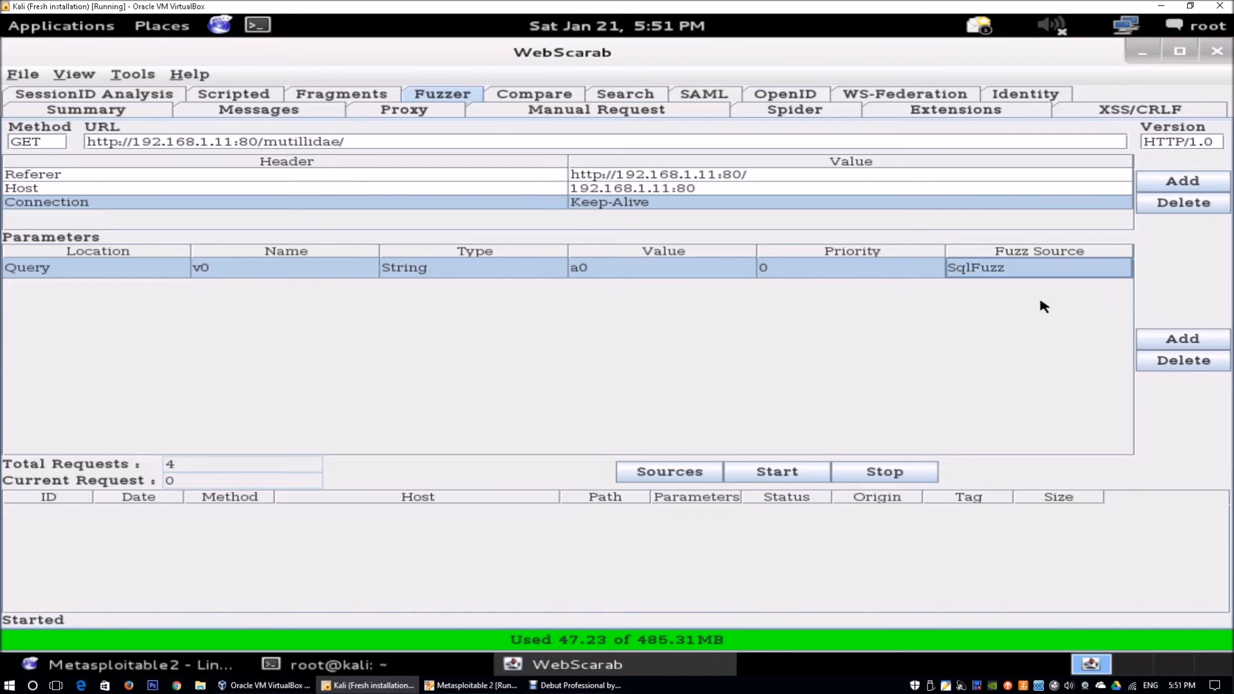
left_click(775, 471)
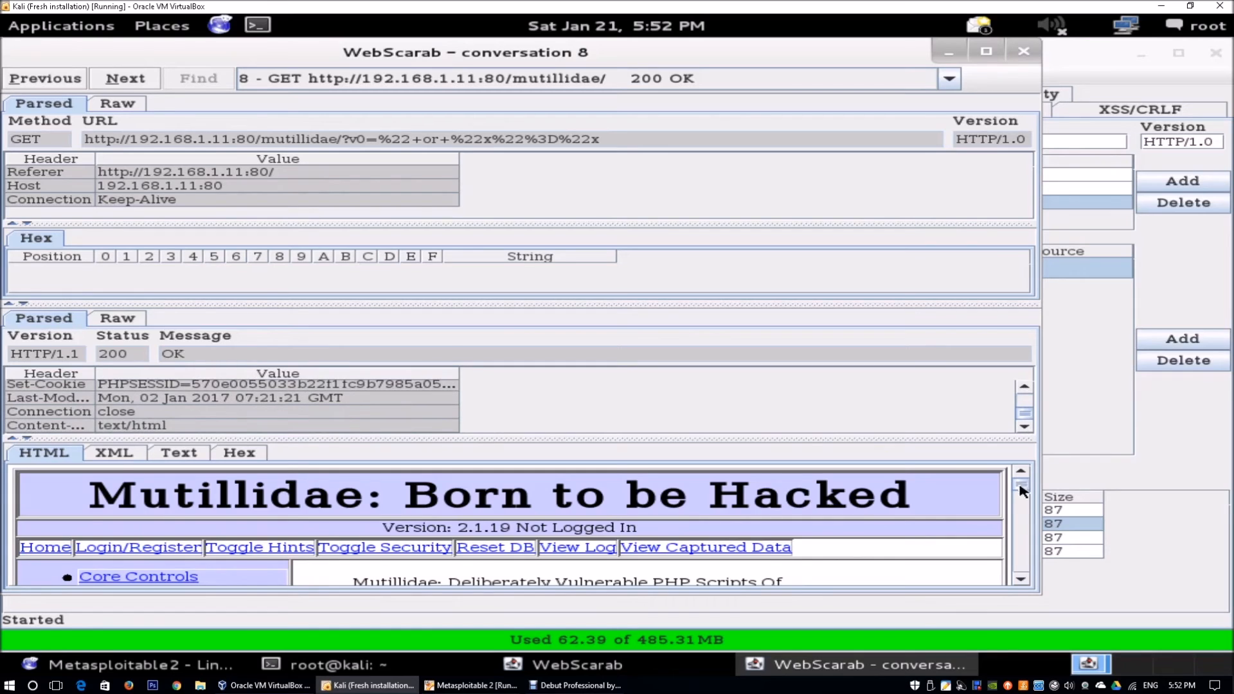
Step: Inspect conversation 8's fuzzed request with v0=" or "x"="x in raw and parsed views
scroll("down", 3)
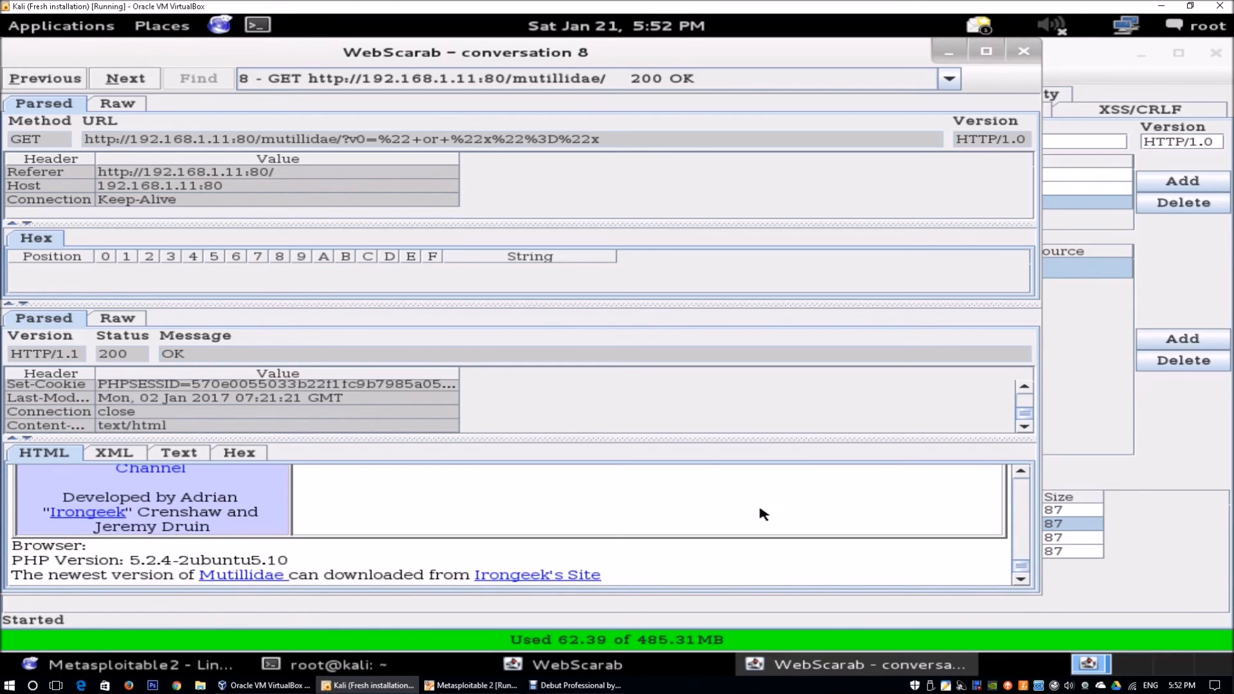
left_click(117, 318)
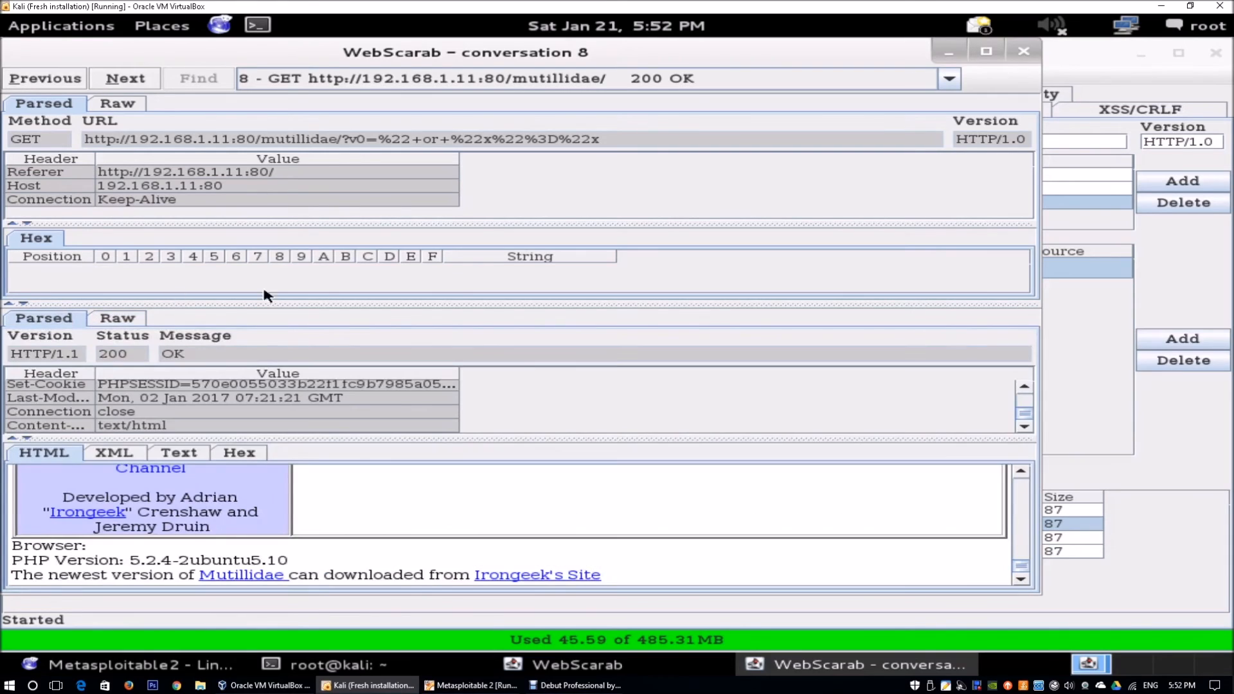
left_click(117, 103)
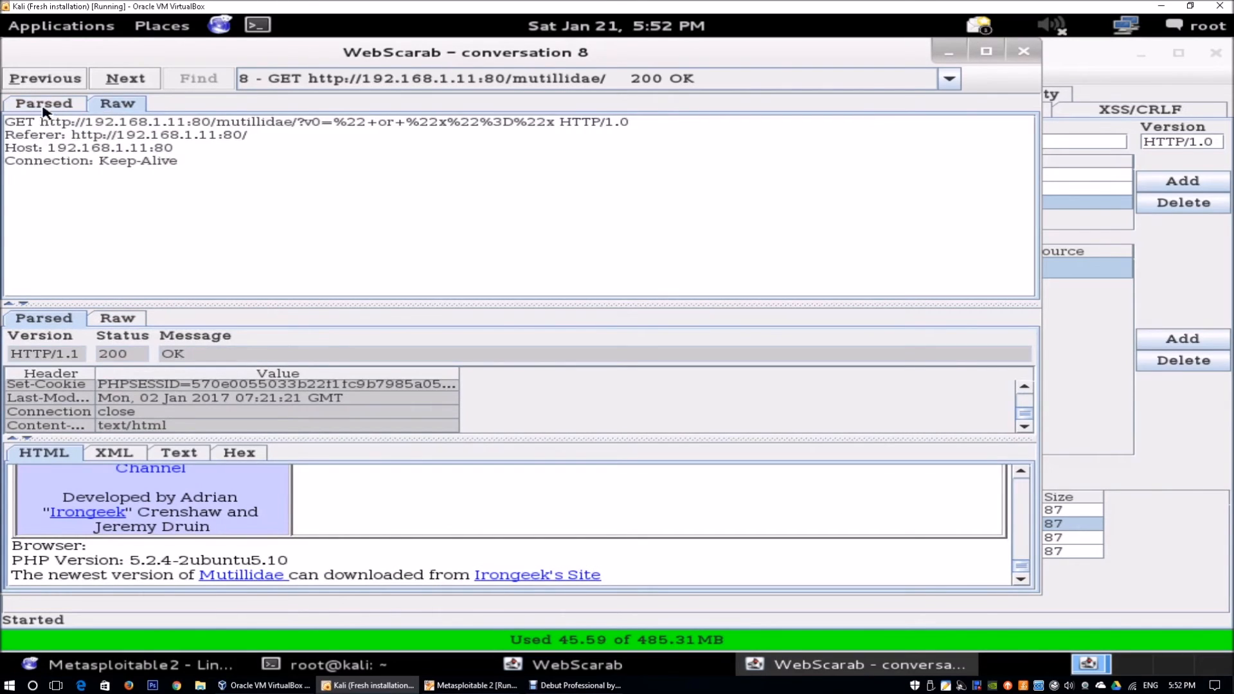
left_click(44, 102)
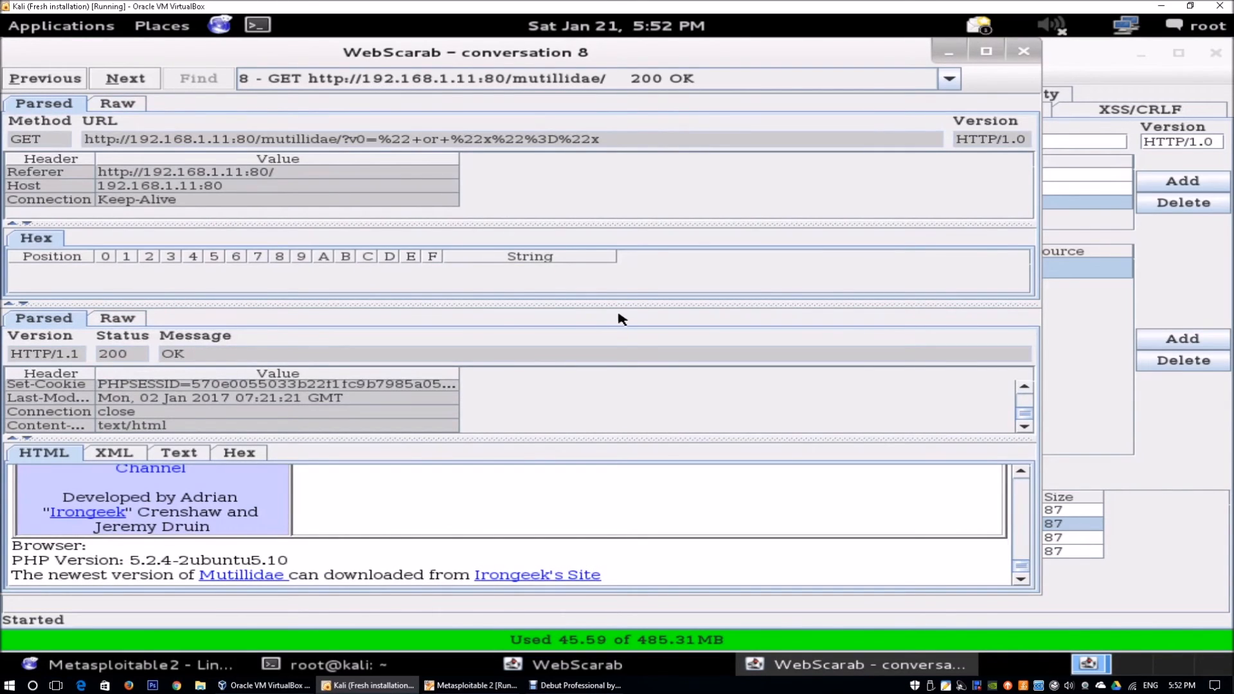
mouse_move(724, 301)
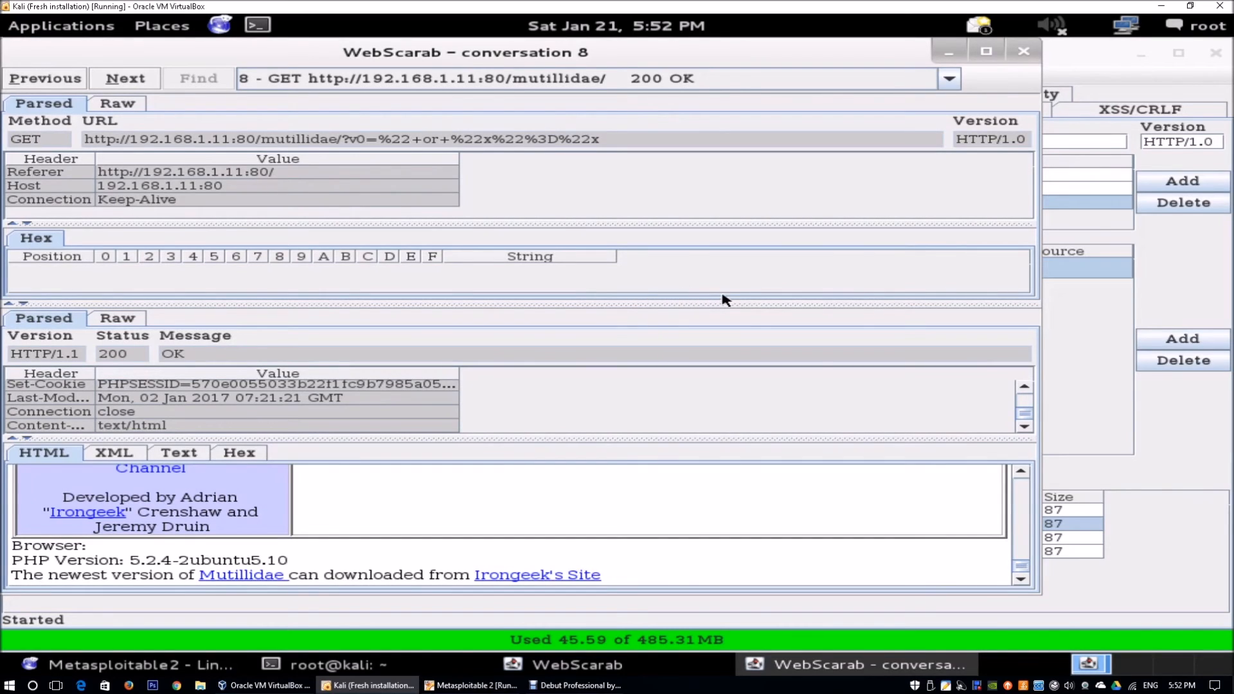